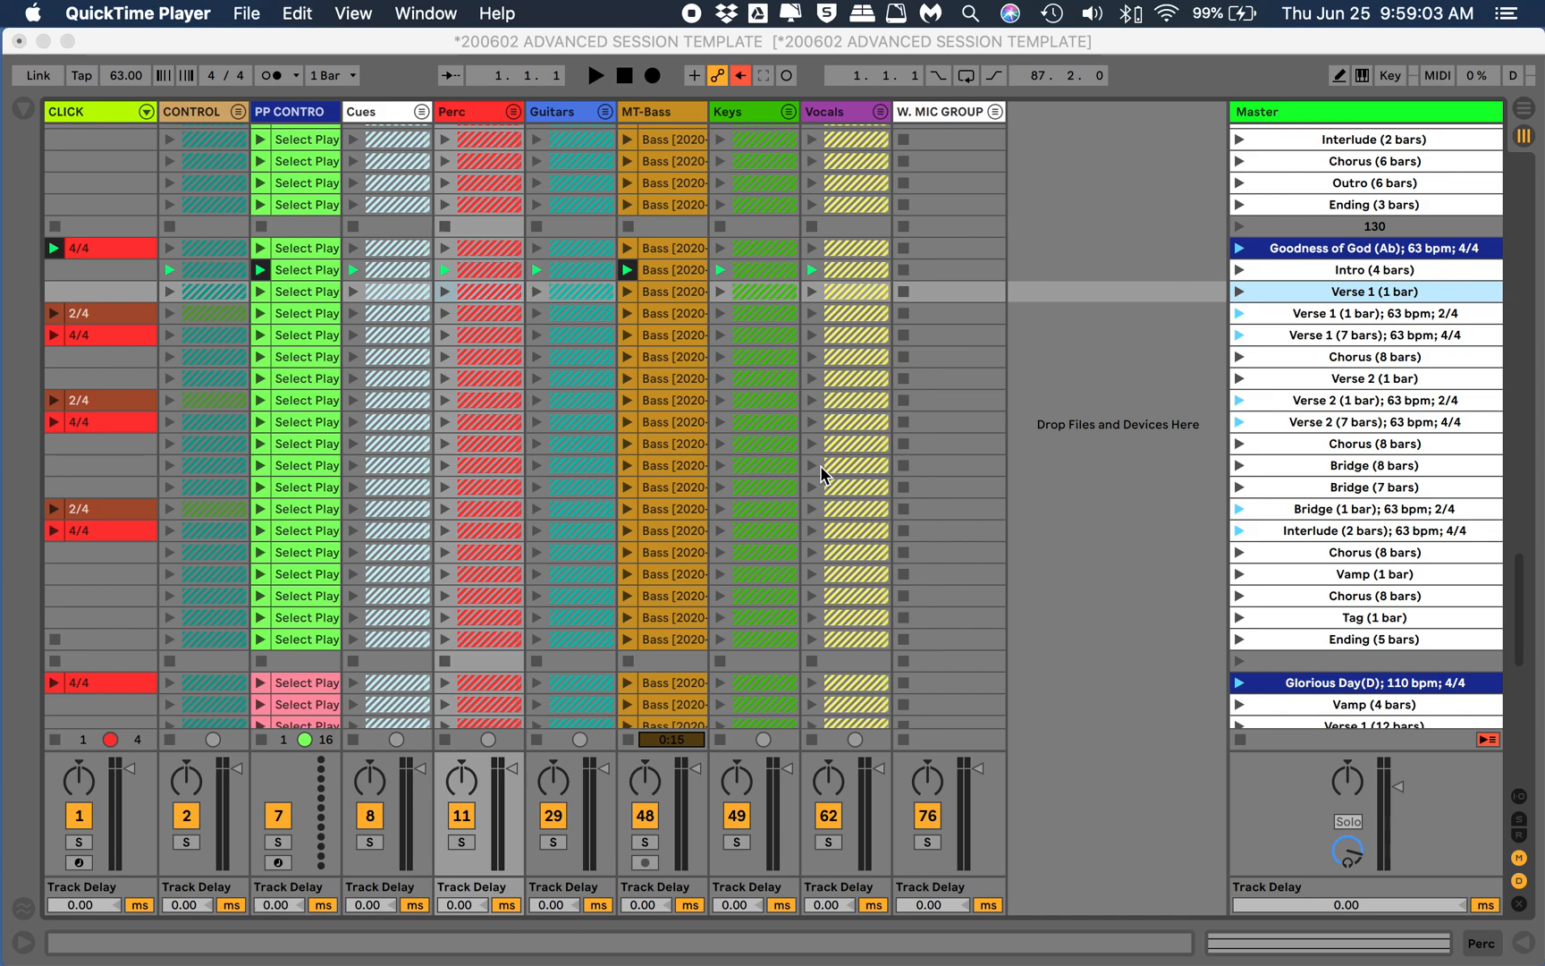
mouse_move(1158, 258)
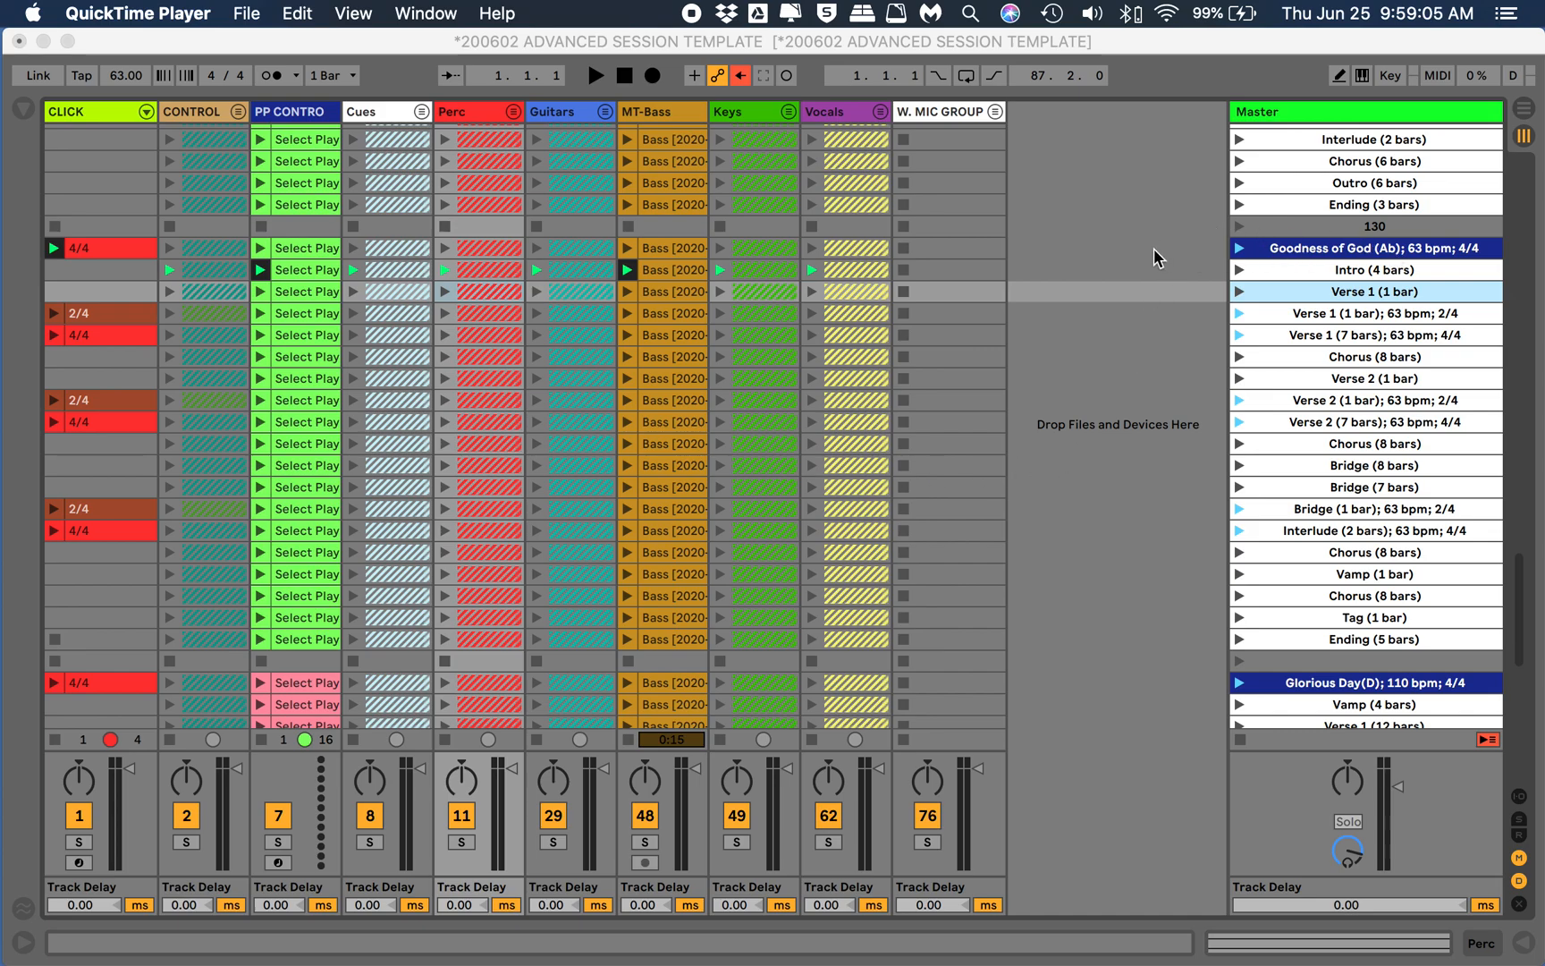
mouse_move(1250, 258)
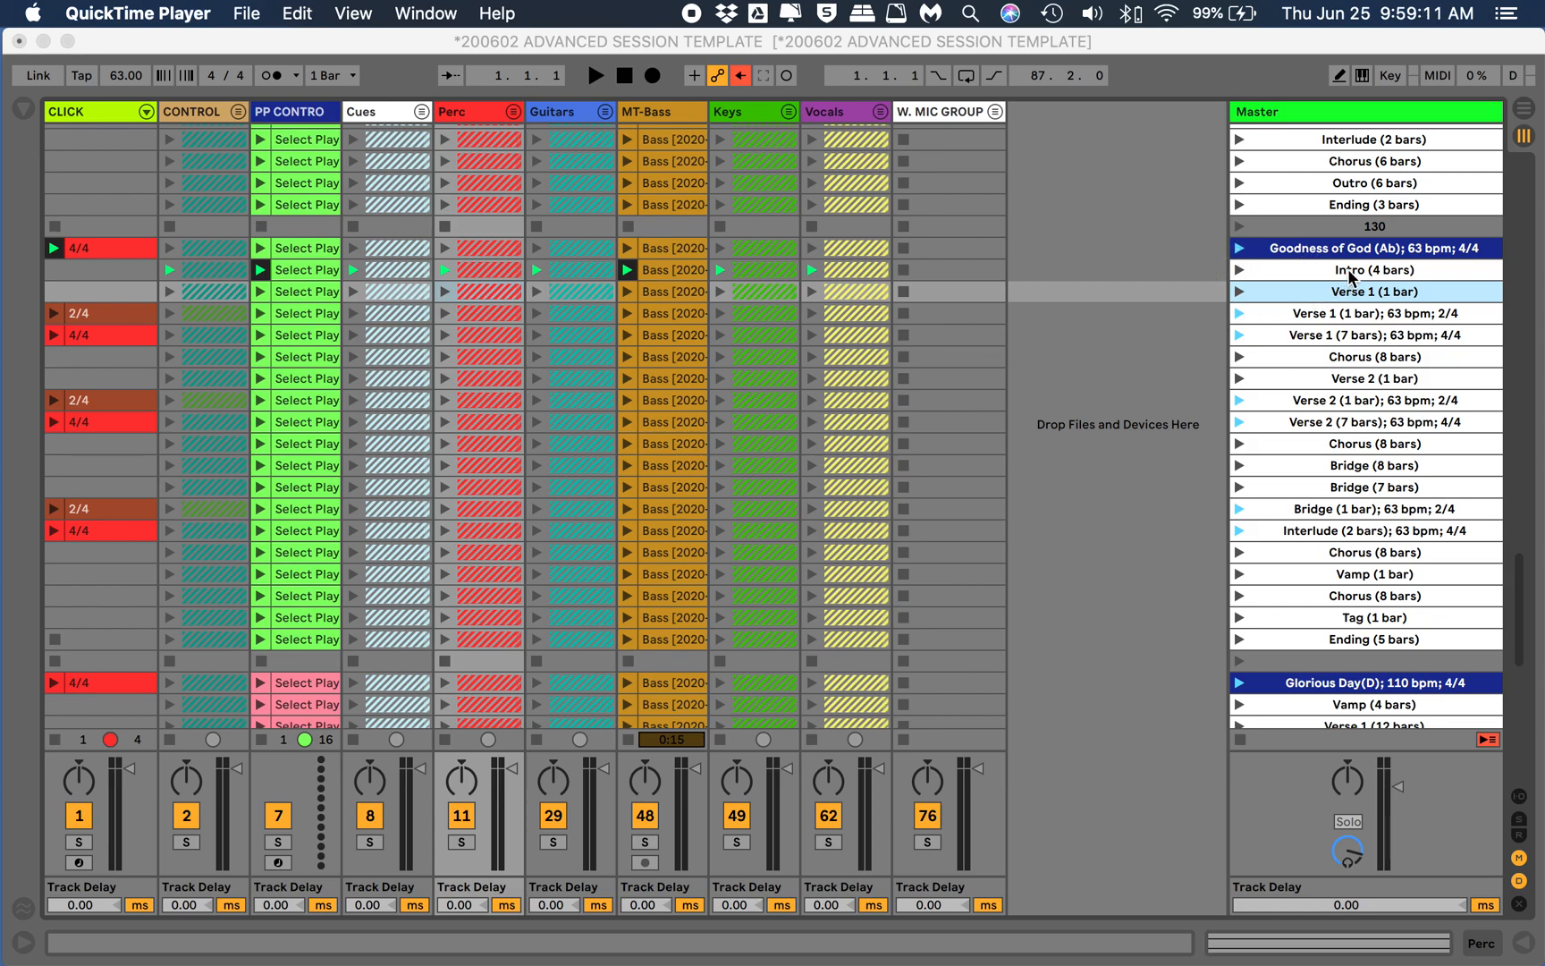
mouse_move(1381, 354)
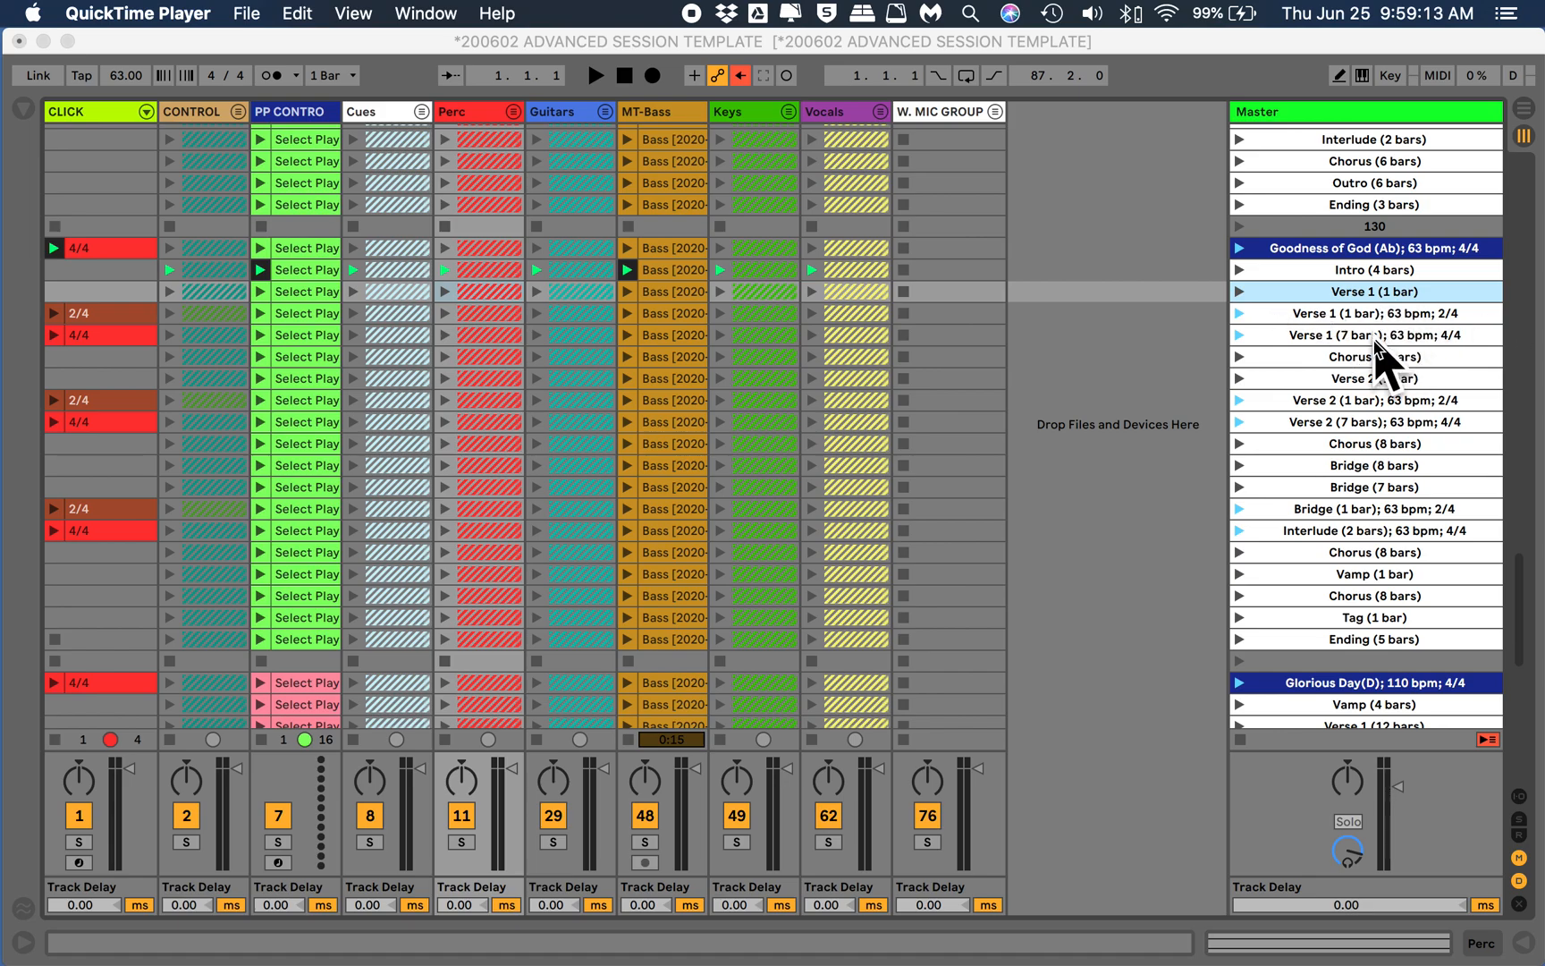
mouse_move(1293, 338)
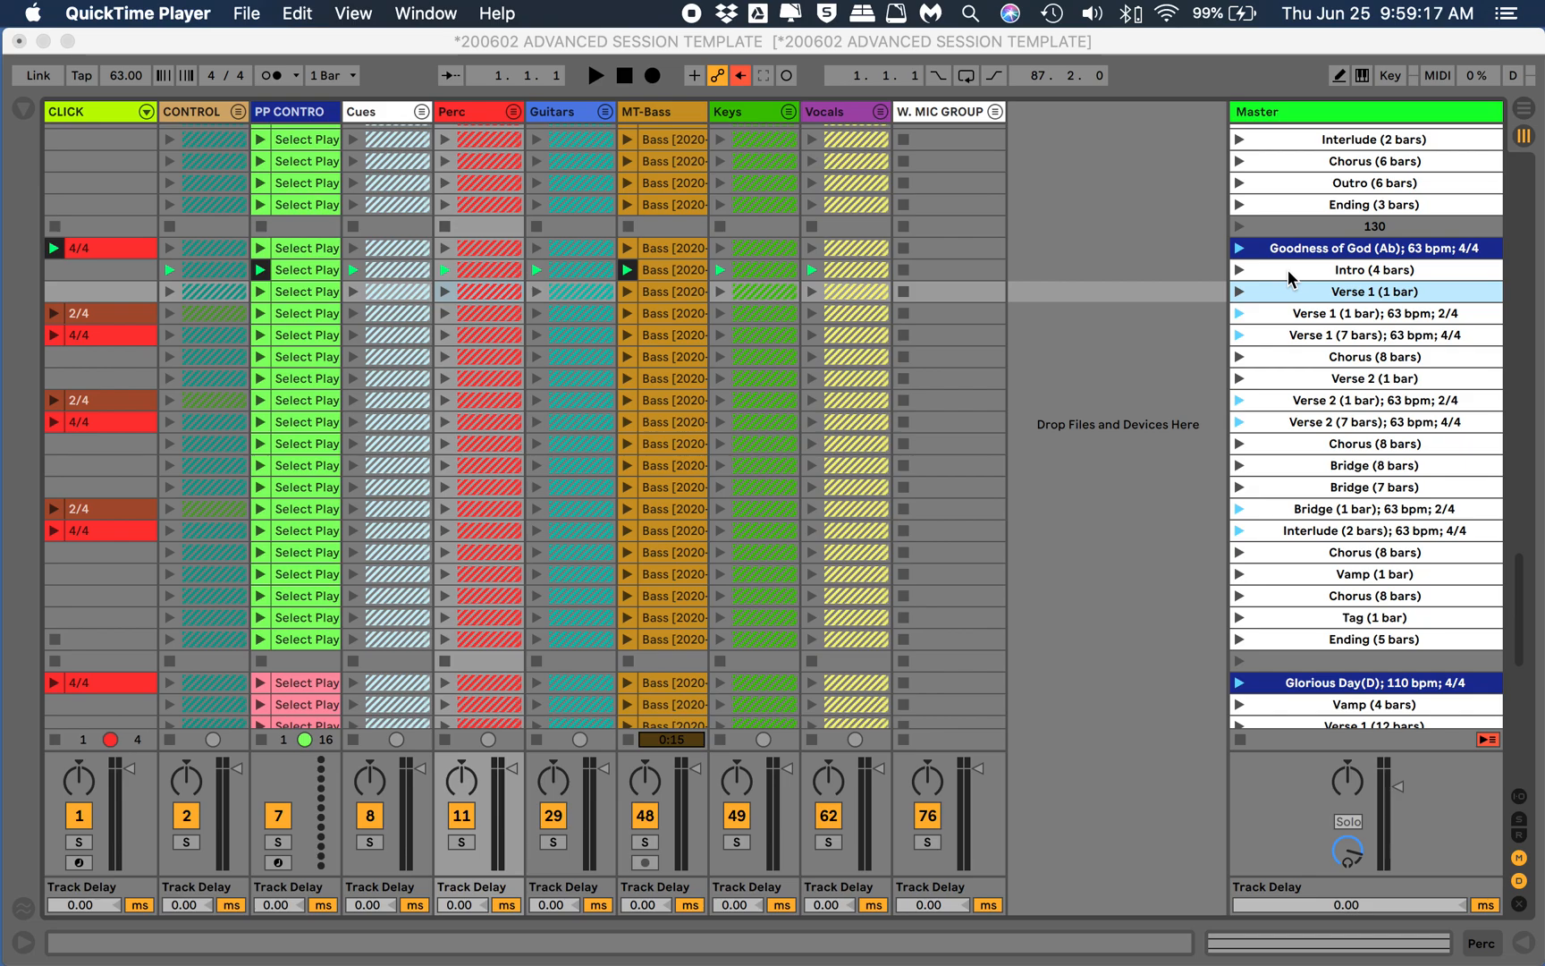
mouse_move(1293, 277)
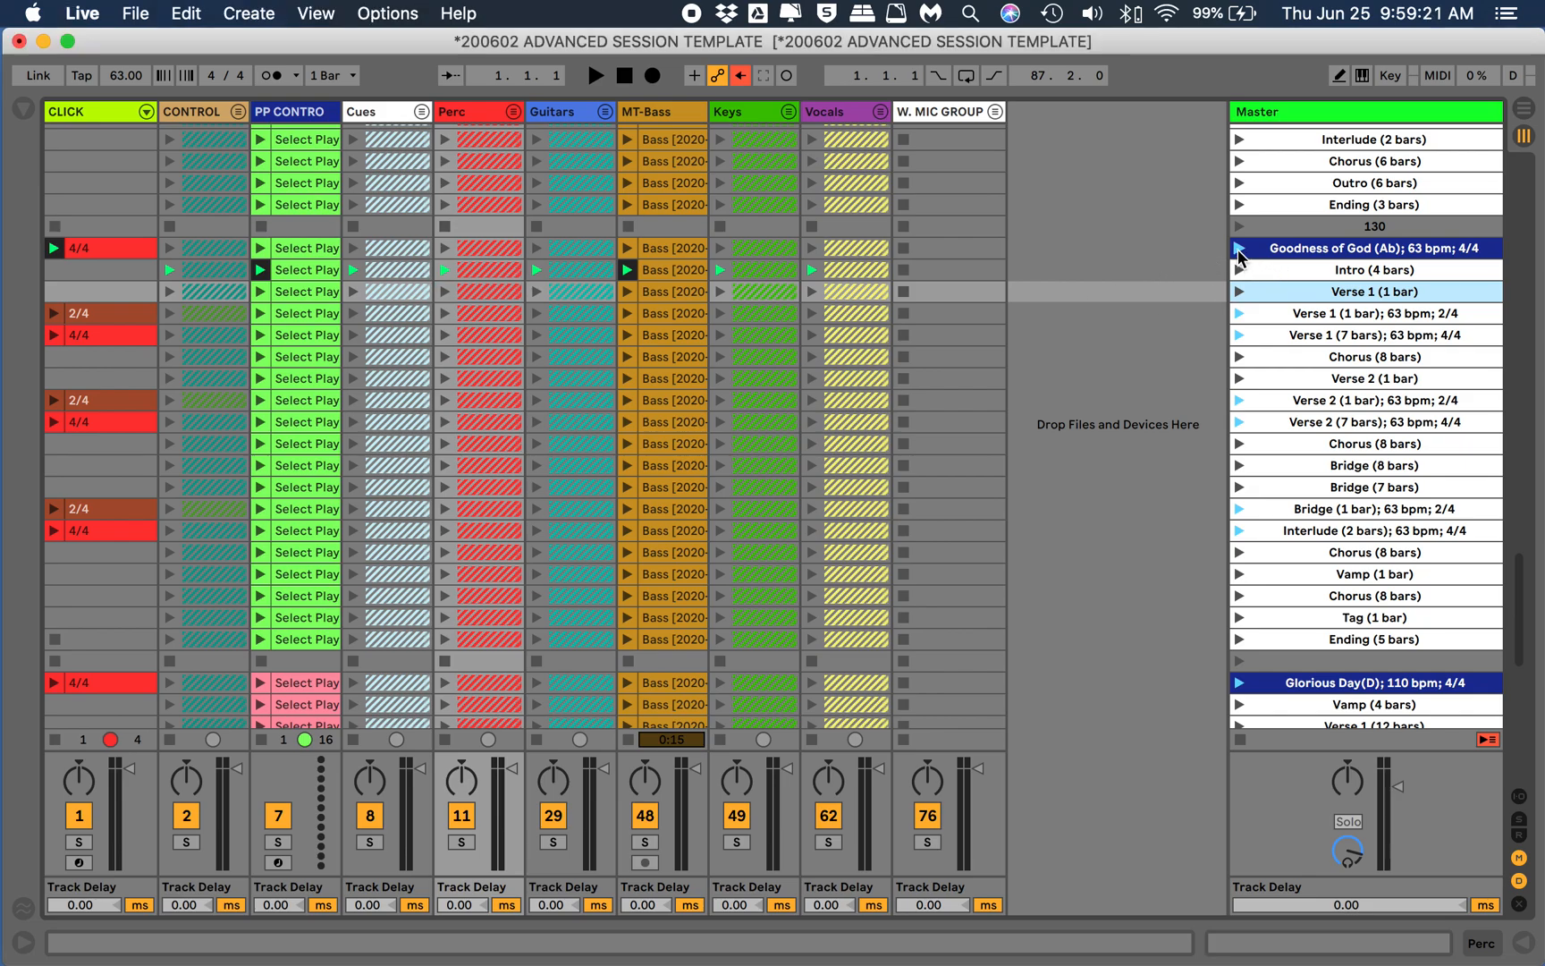
Audition the Goodness of God (Ab) scene for a moment, then stop the transport
left_click(593, 75)
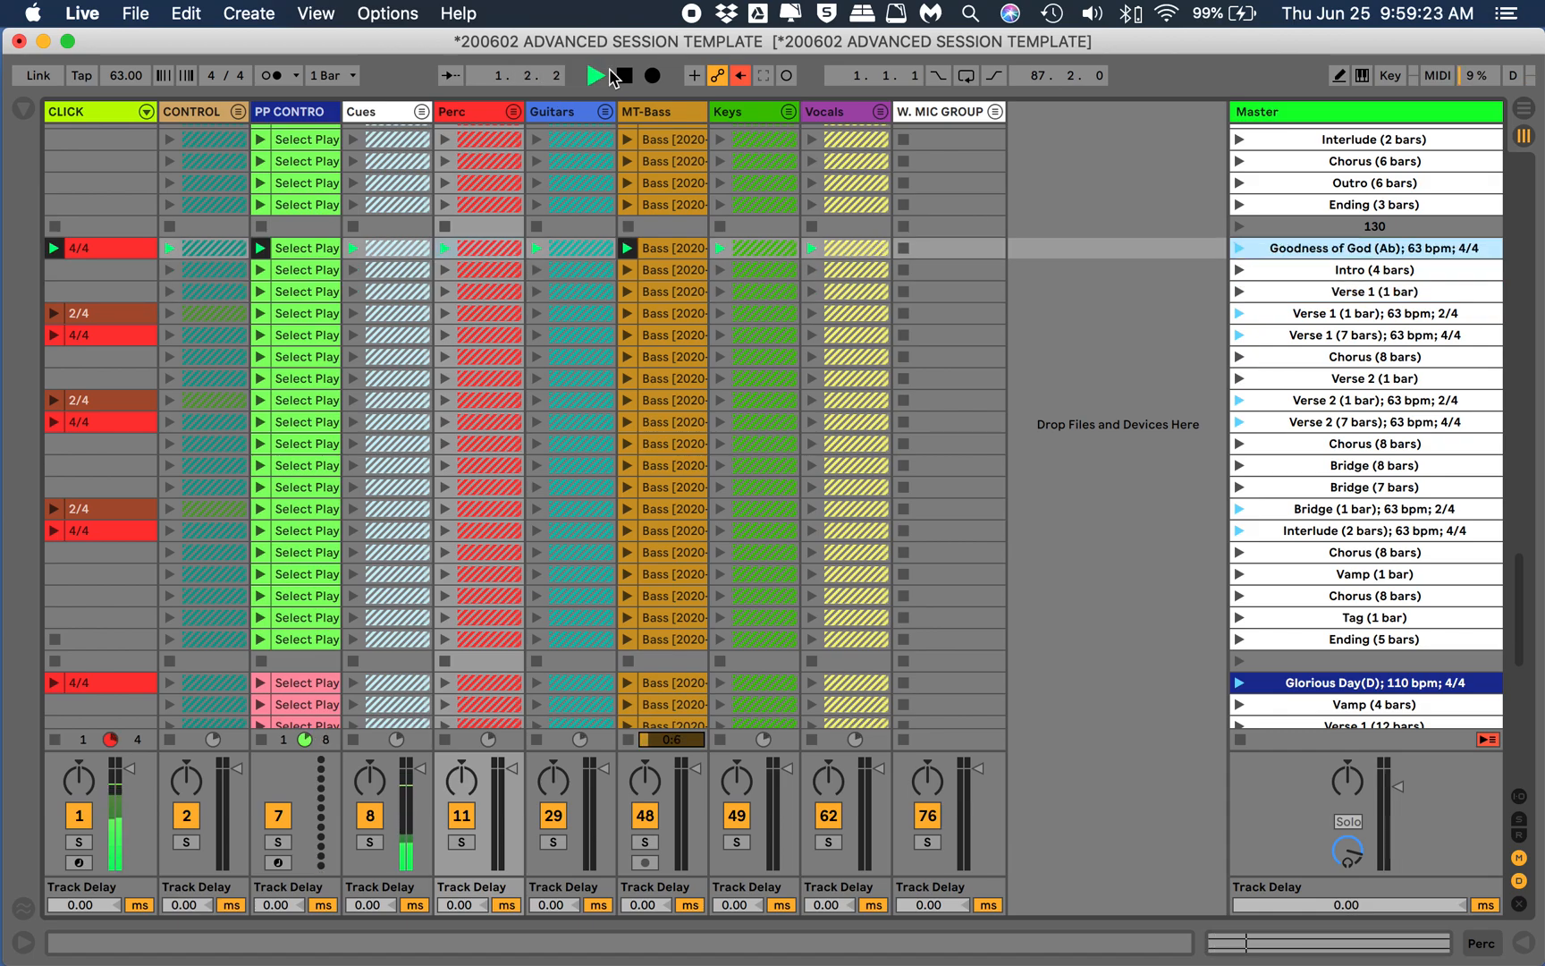
left_click(596, 75)
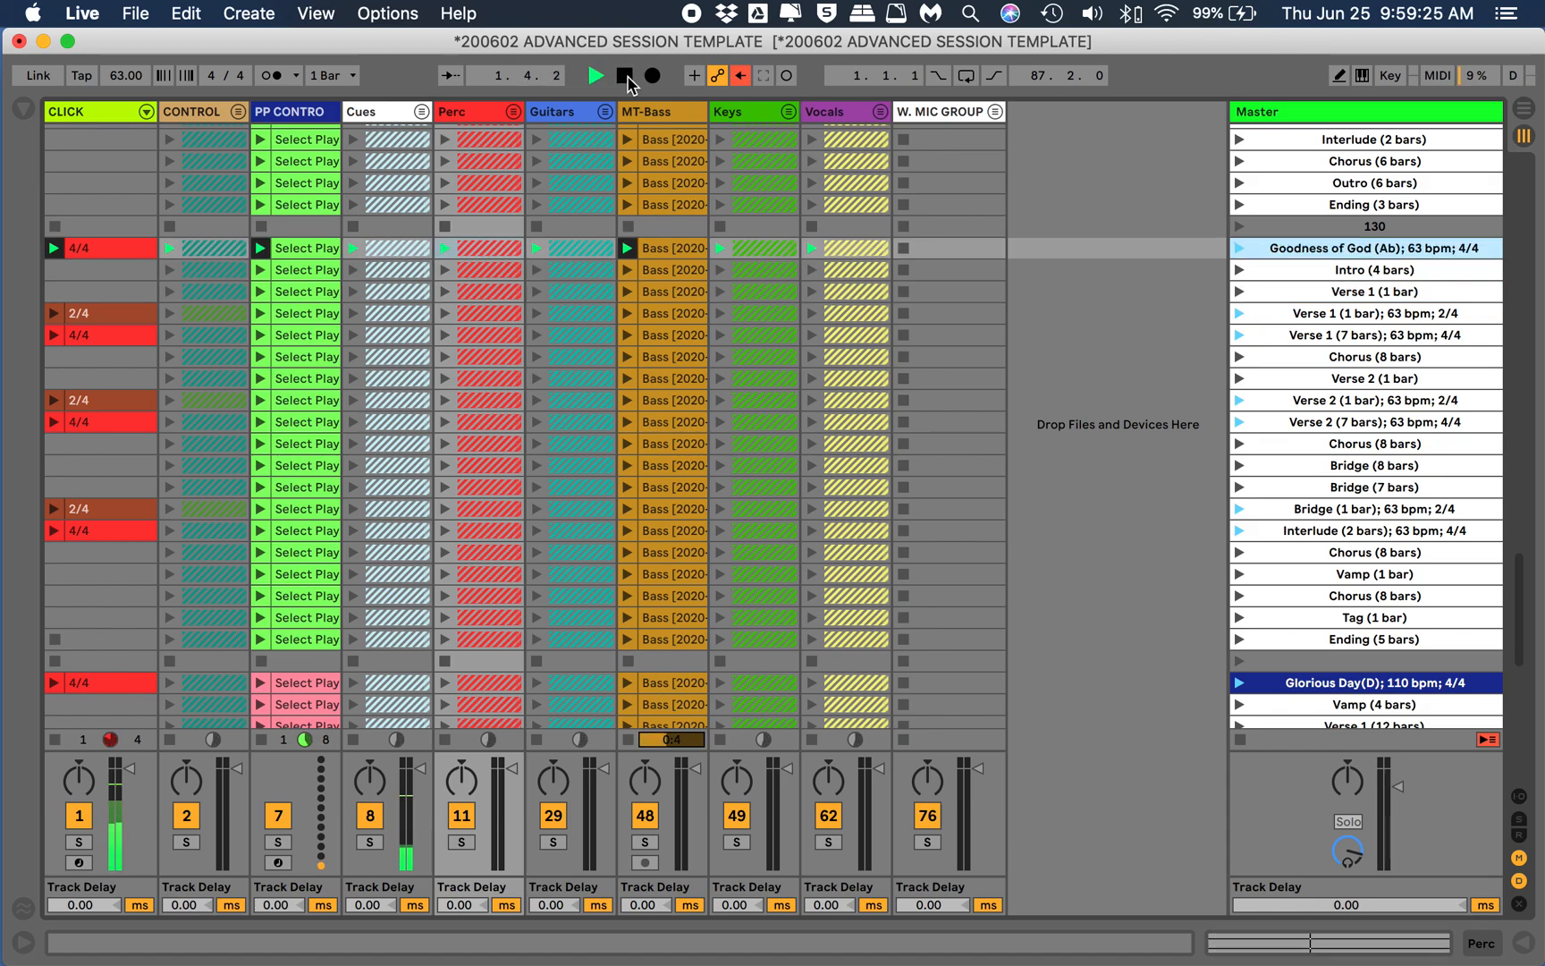
left_click(624, 75)
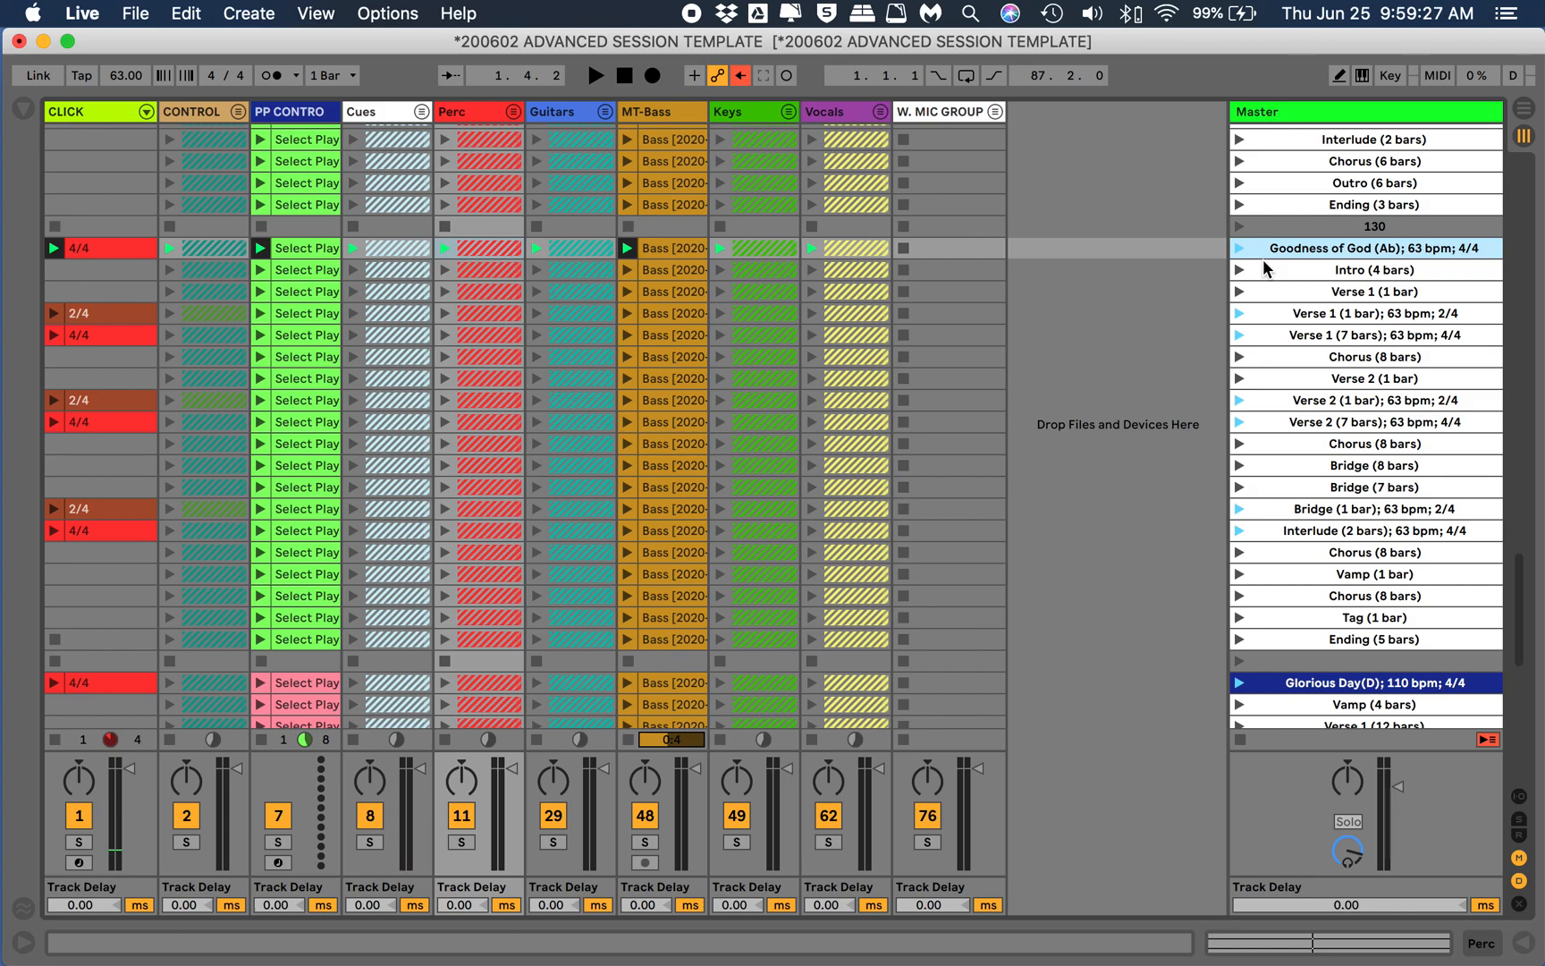
mouse_move(1164, 369)
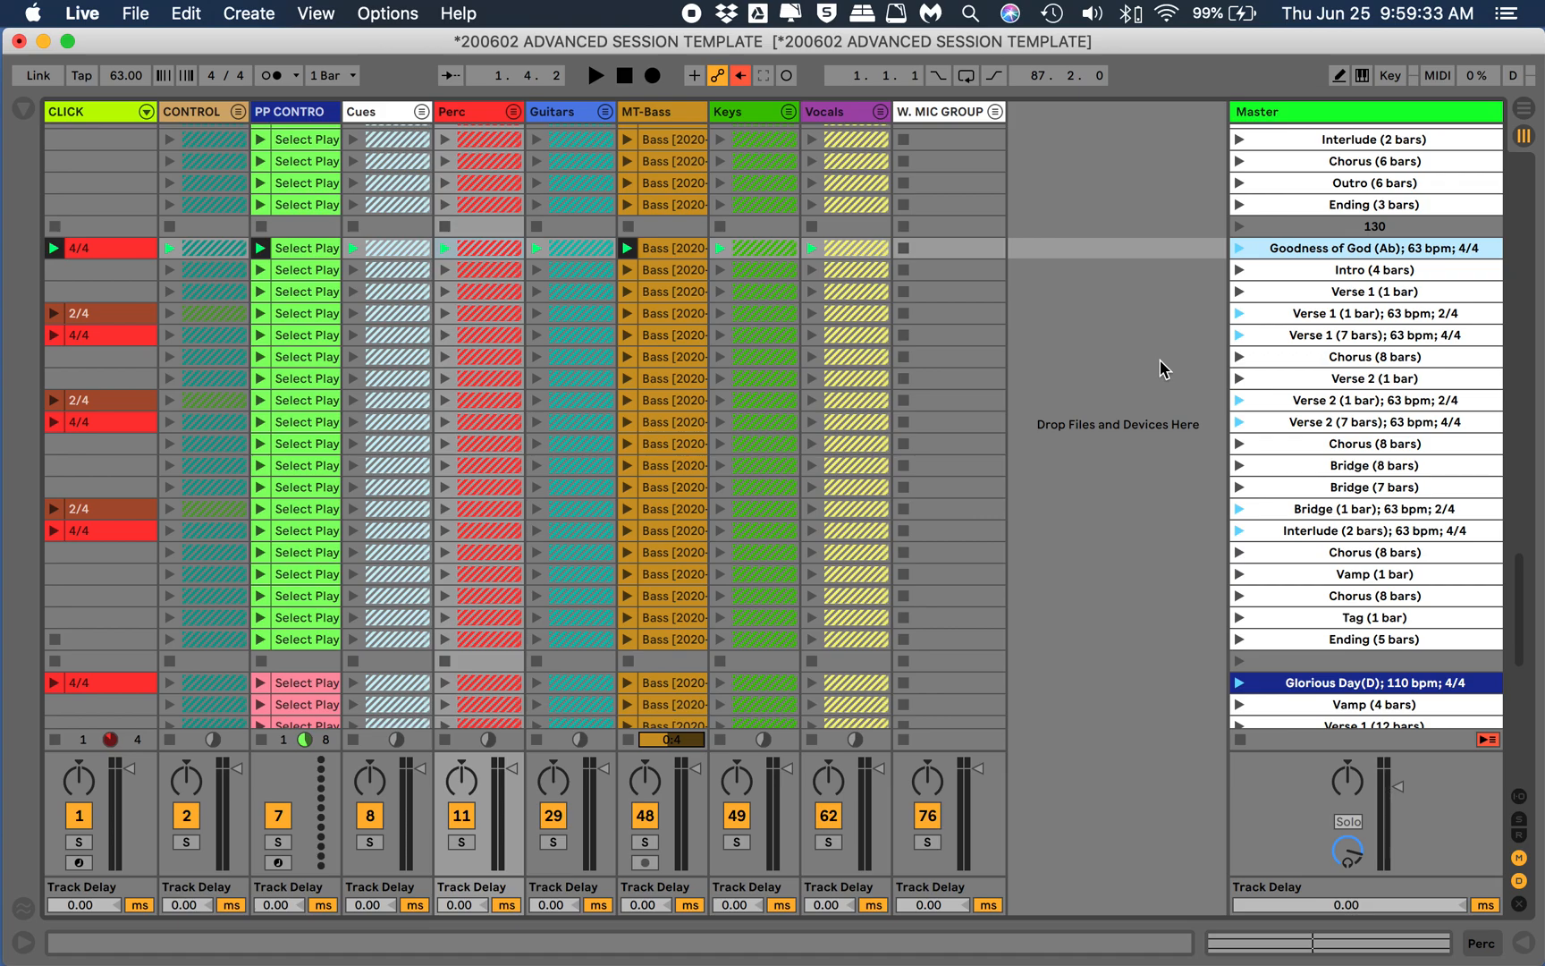
mouse_move(796, 409)
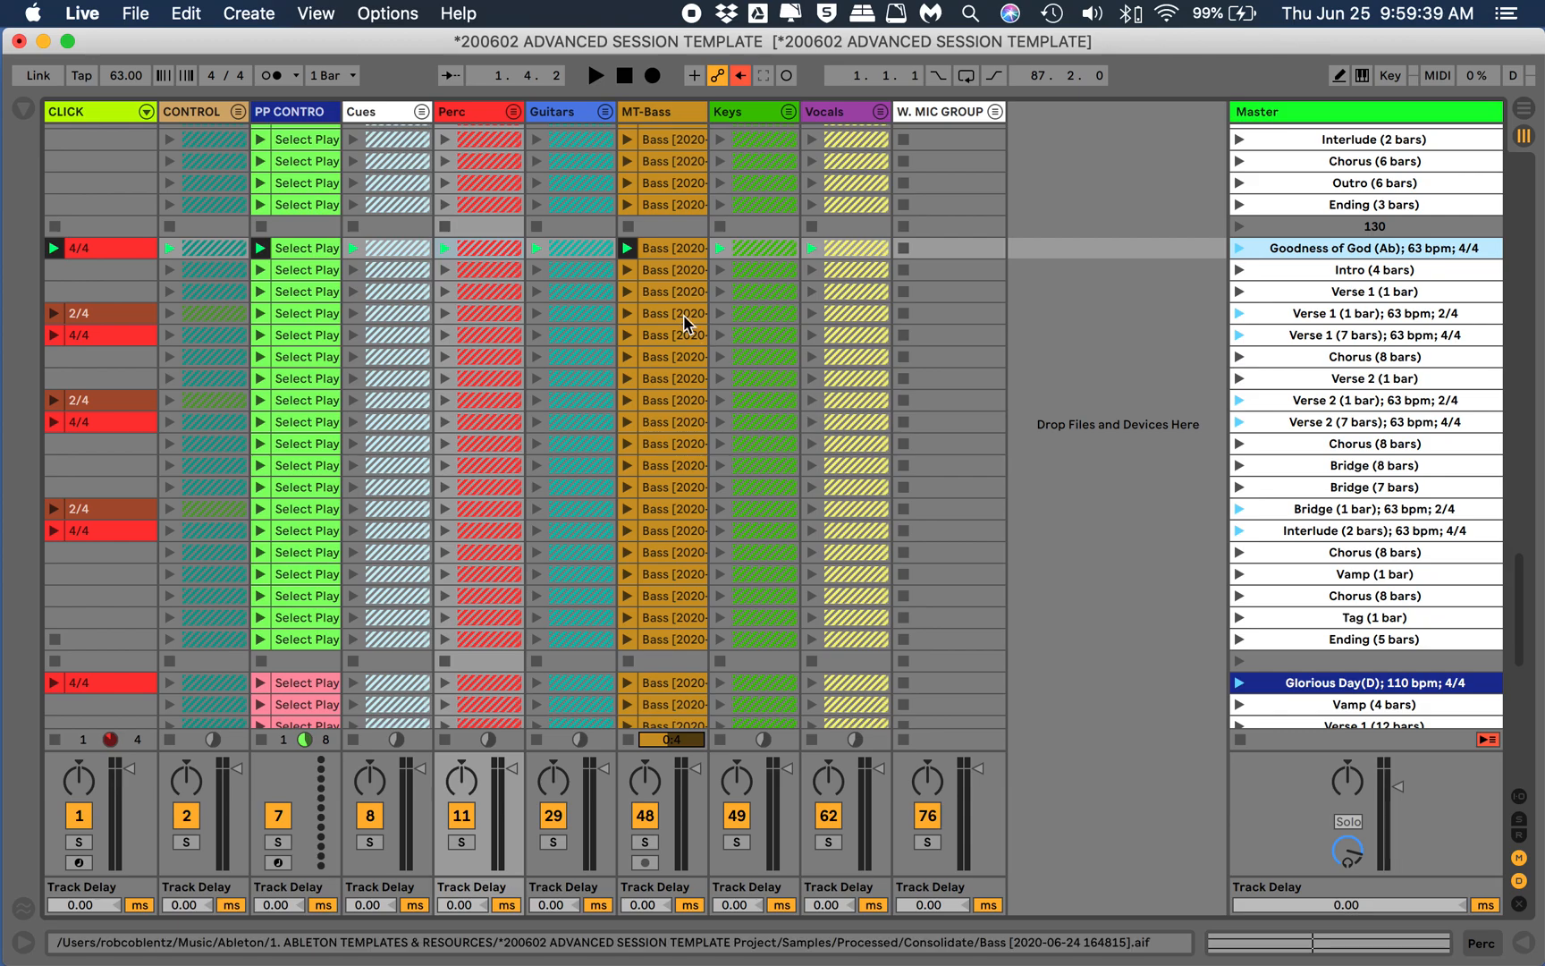
mouse_move(880, 158)
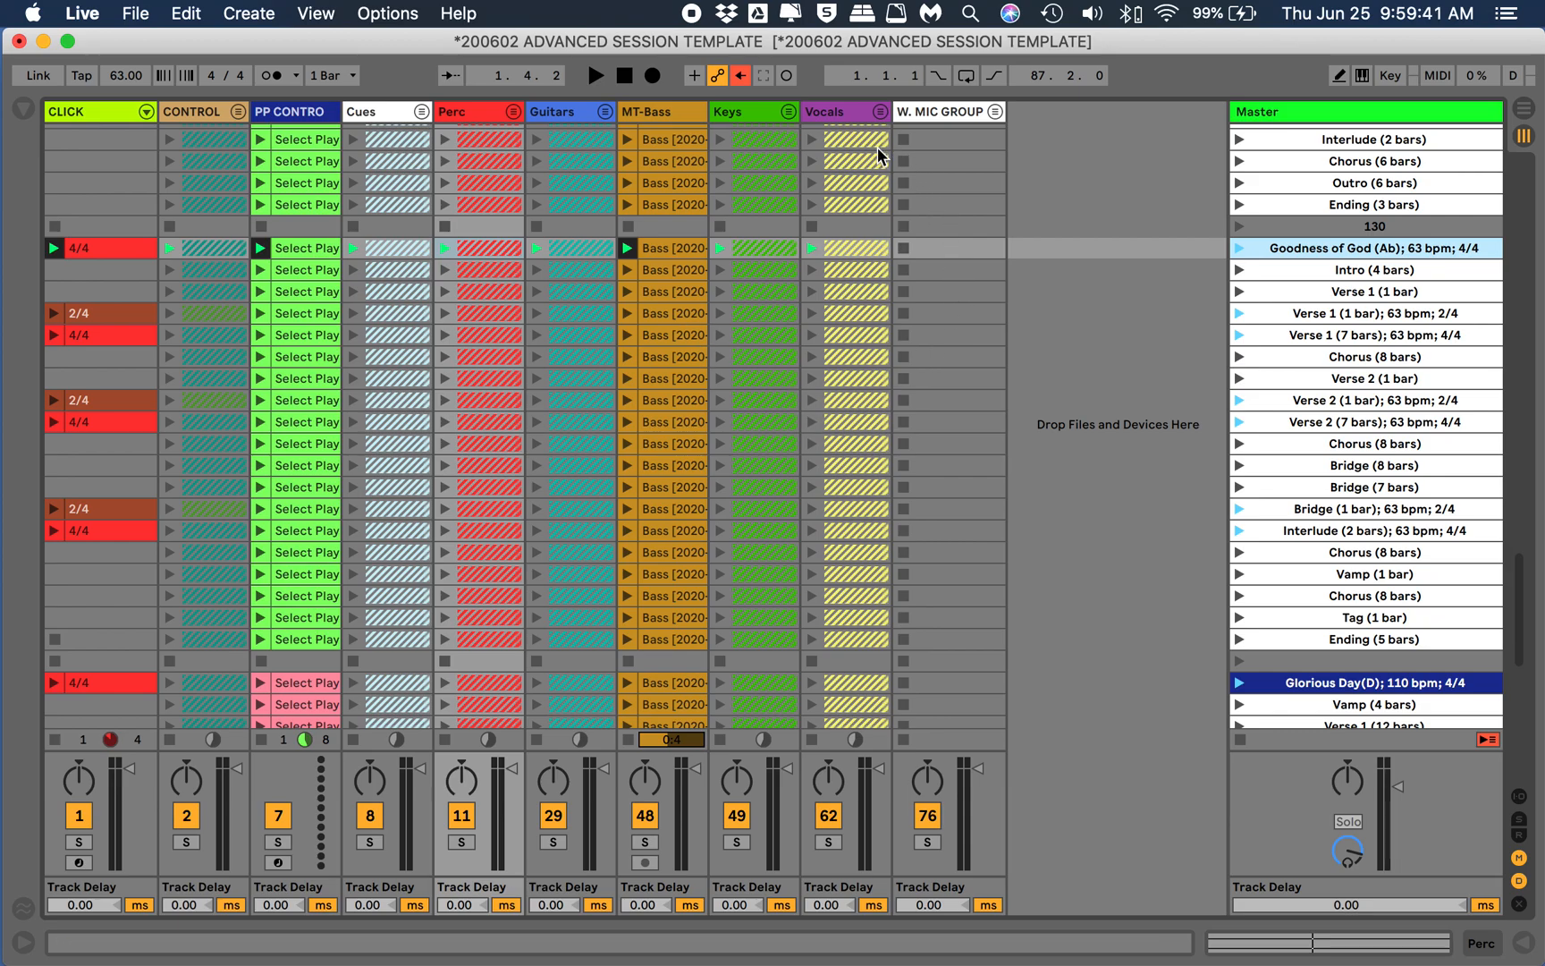
scroll("right", 3)
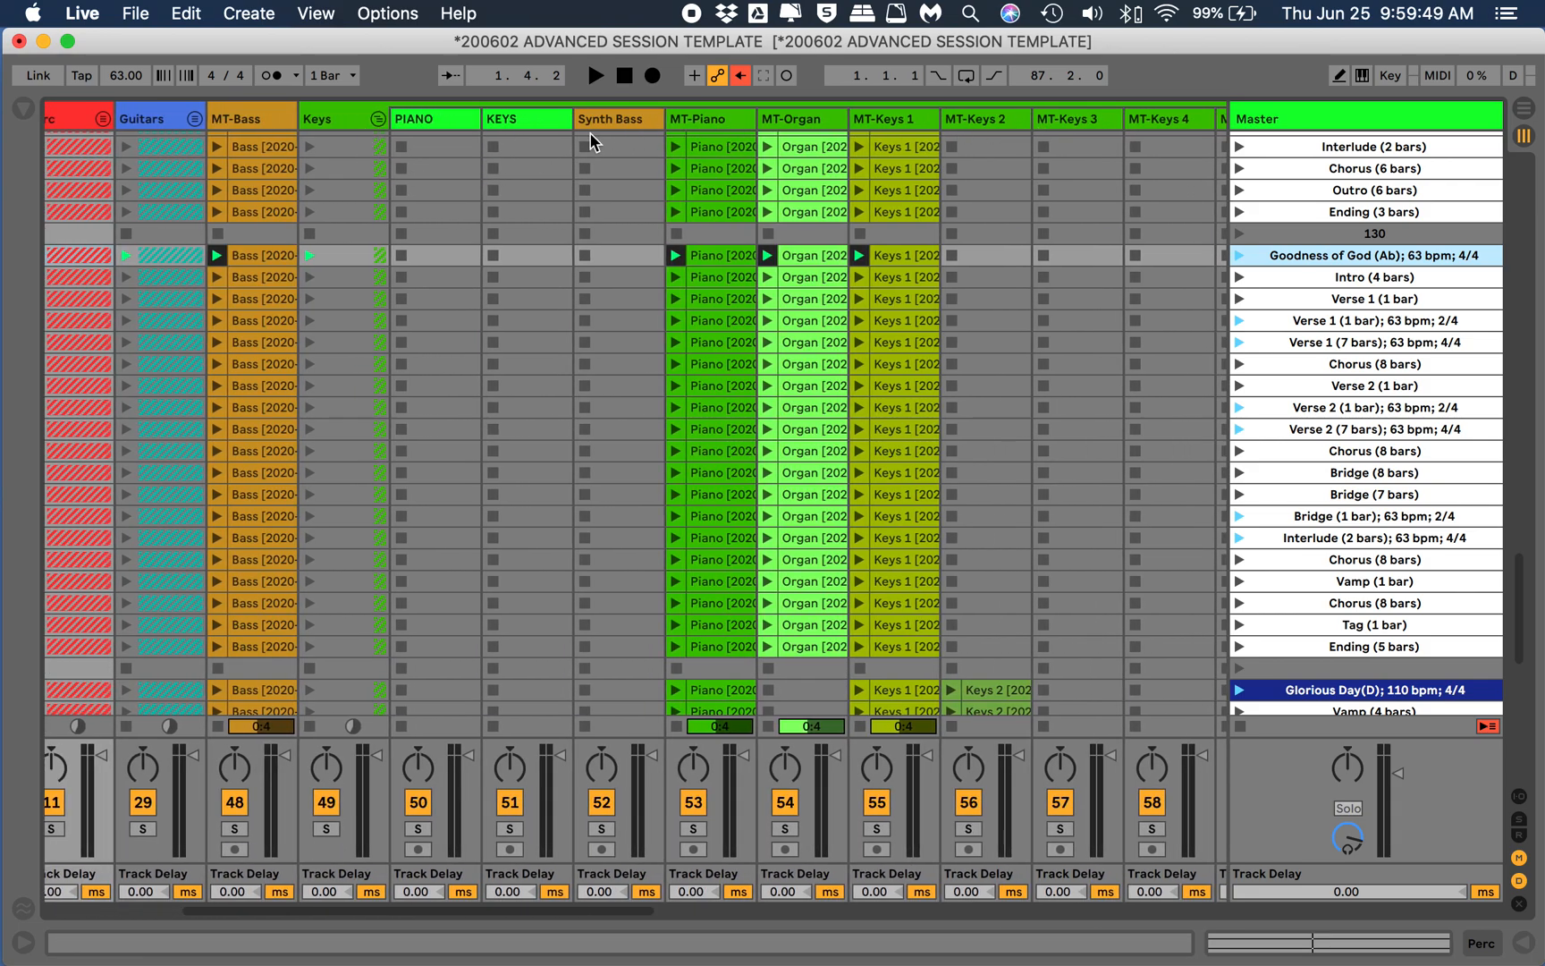
mouse_move(1011, 192)
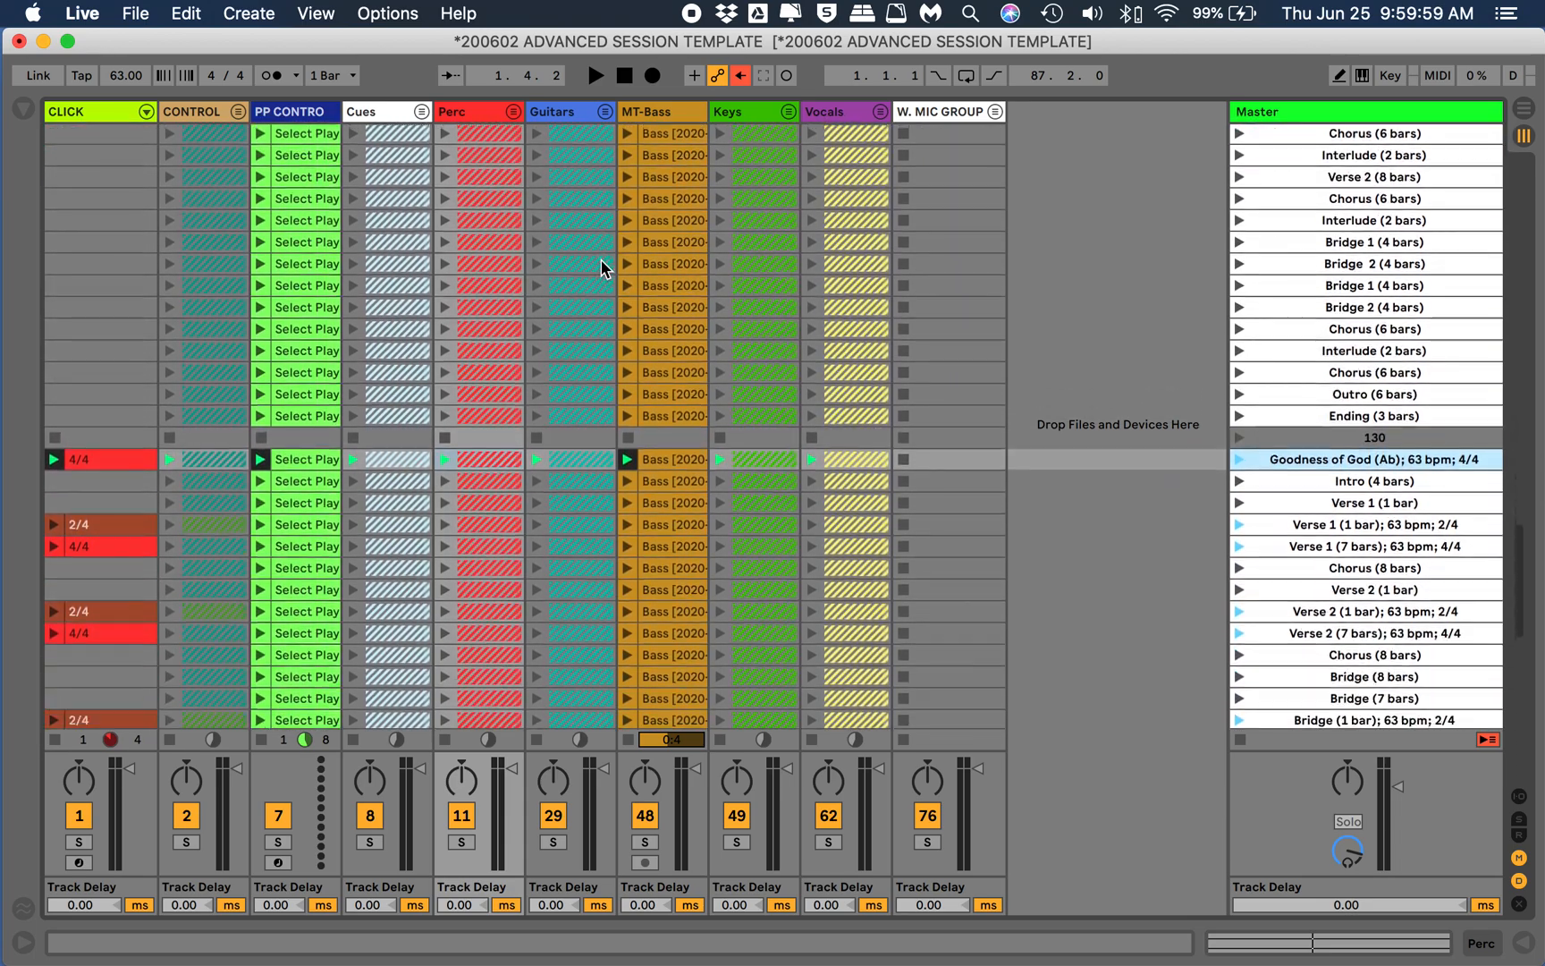
Scroll the Session View down toward the song's clips
scroll("down", 3)
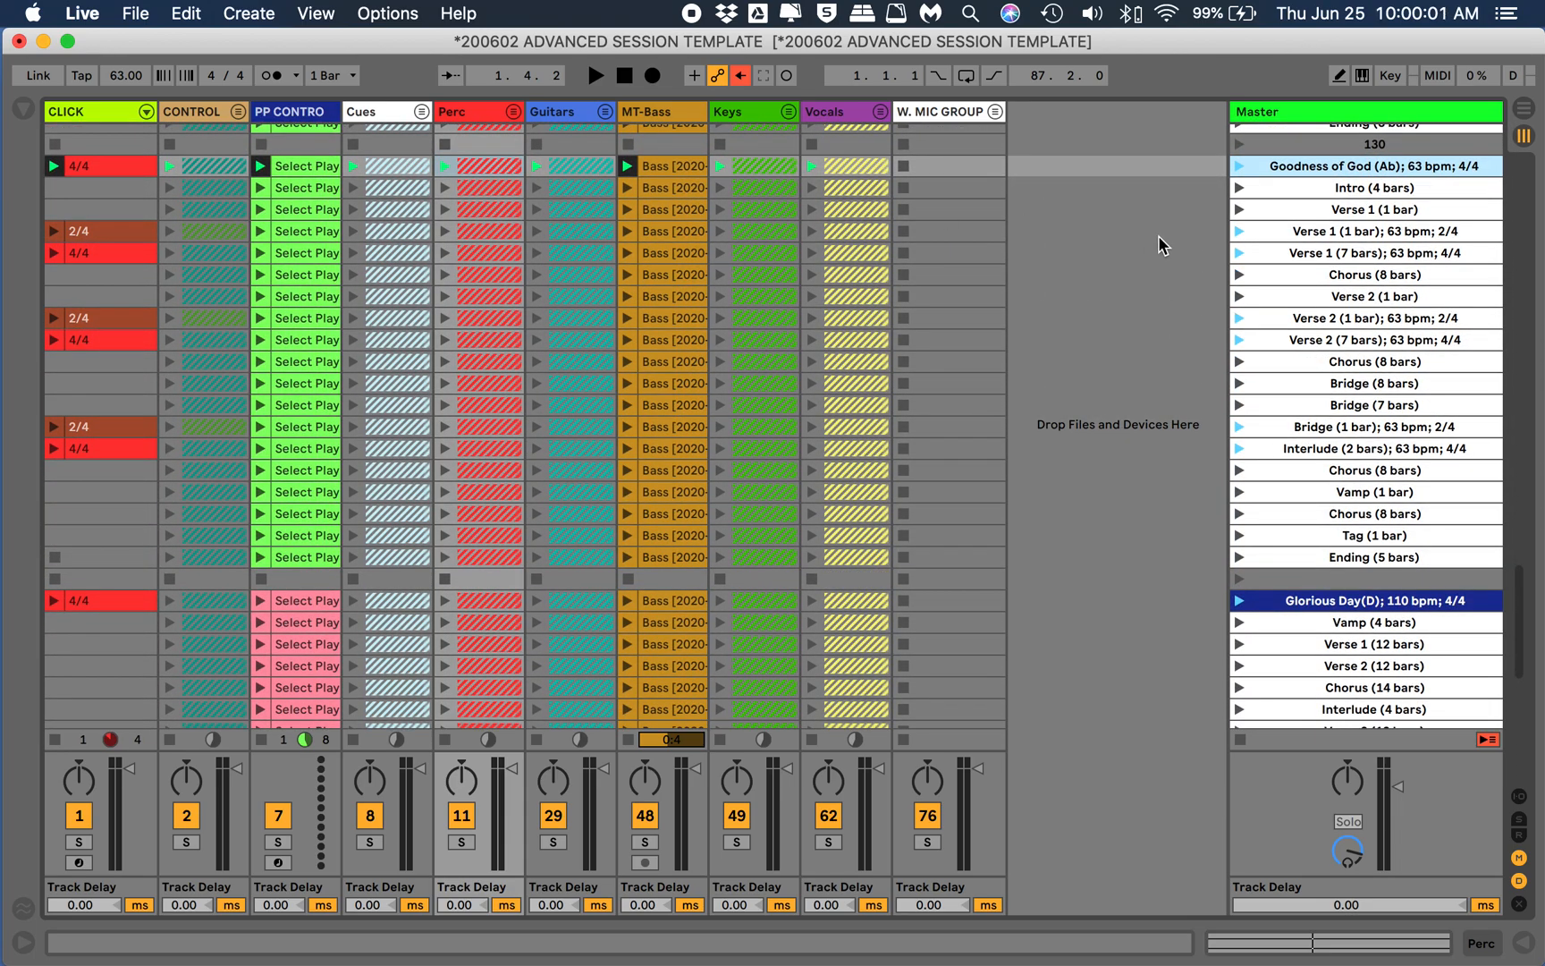
mouse_move(1286, 202)
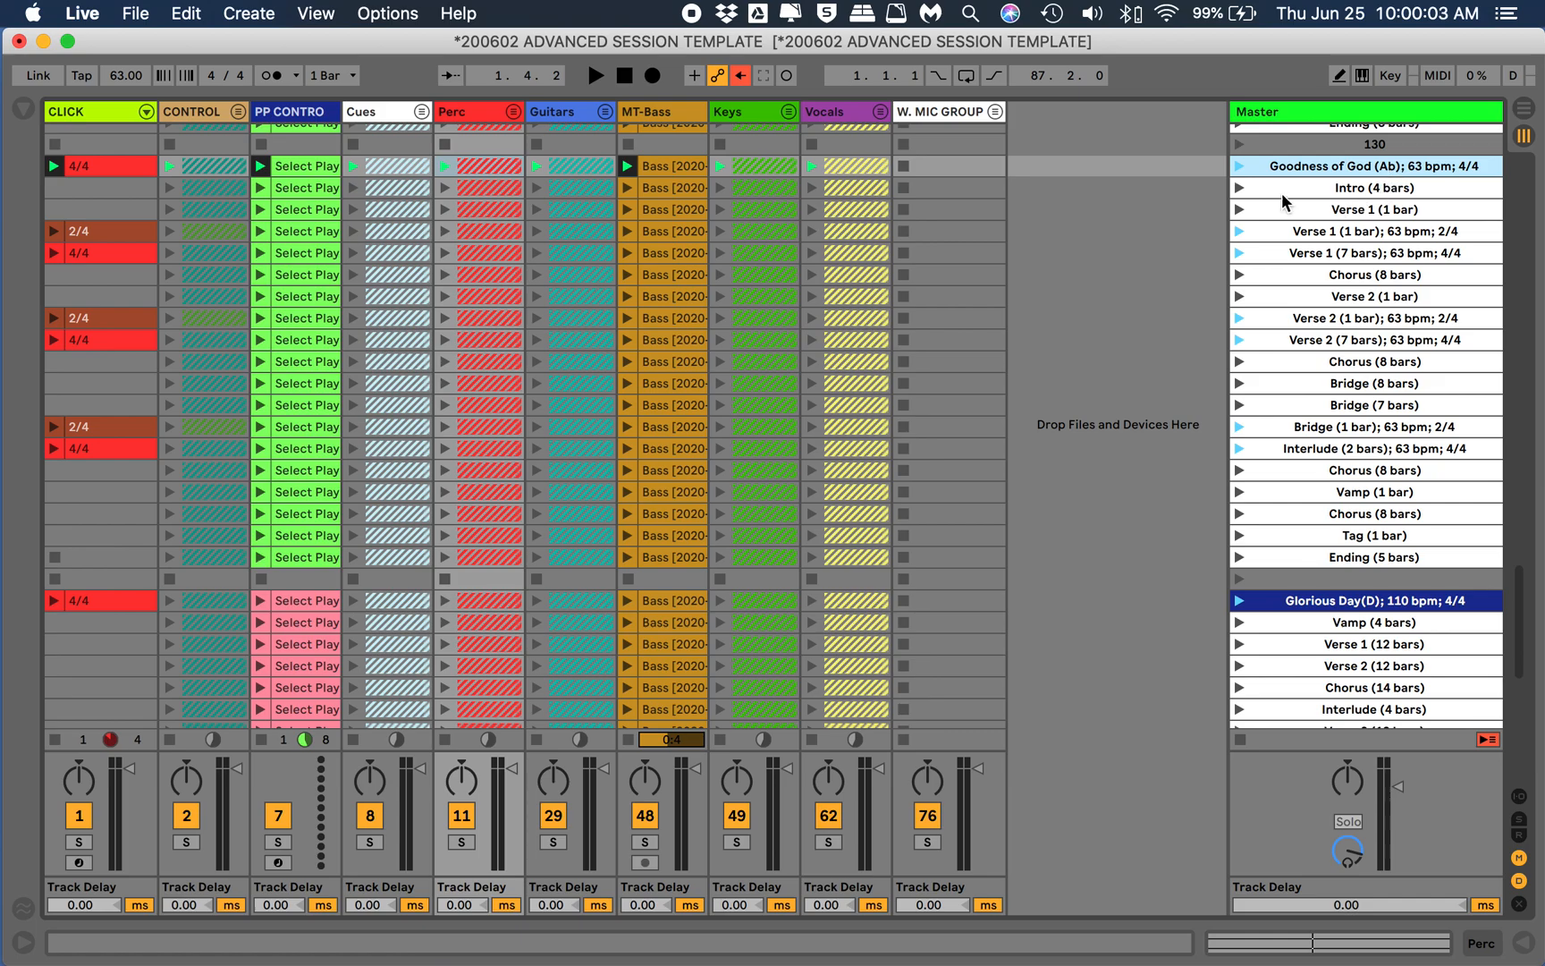
mouse_move(1239, 182)
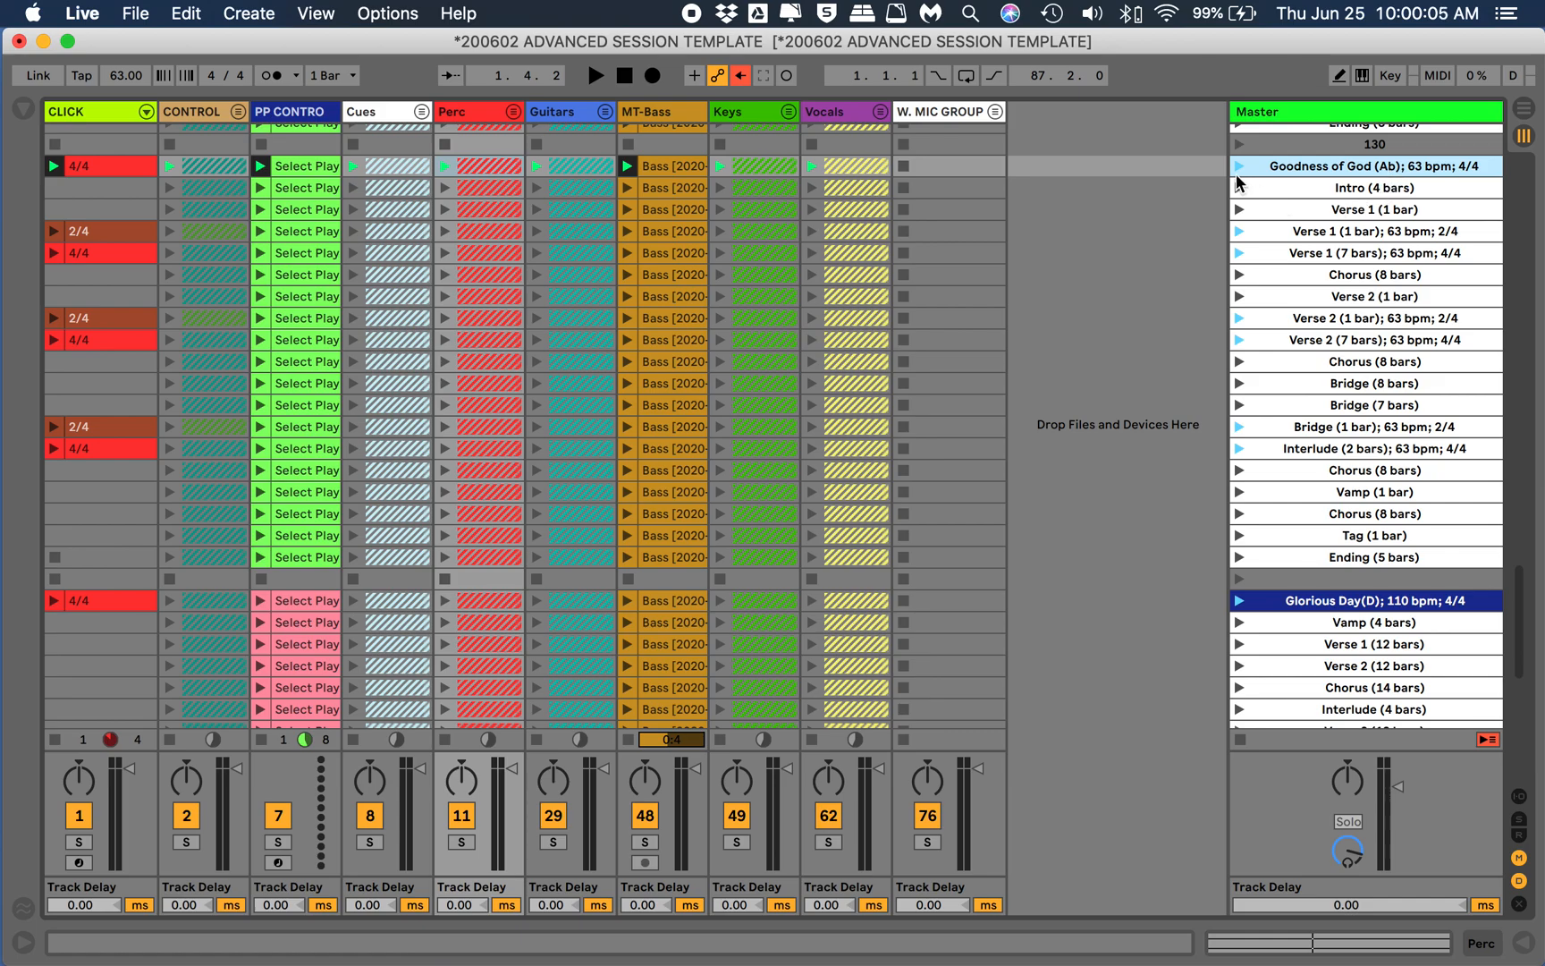
mouse_move(540, 778)
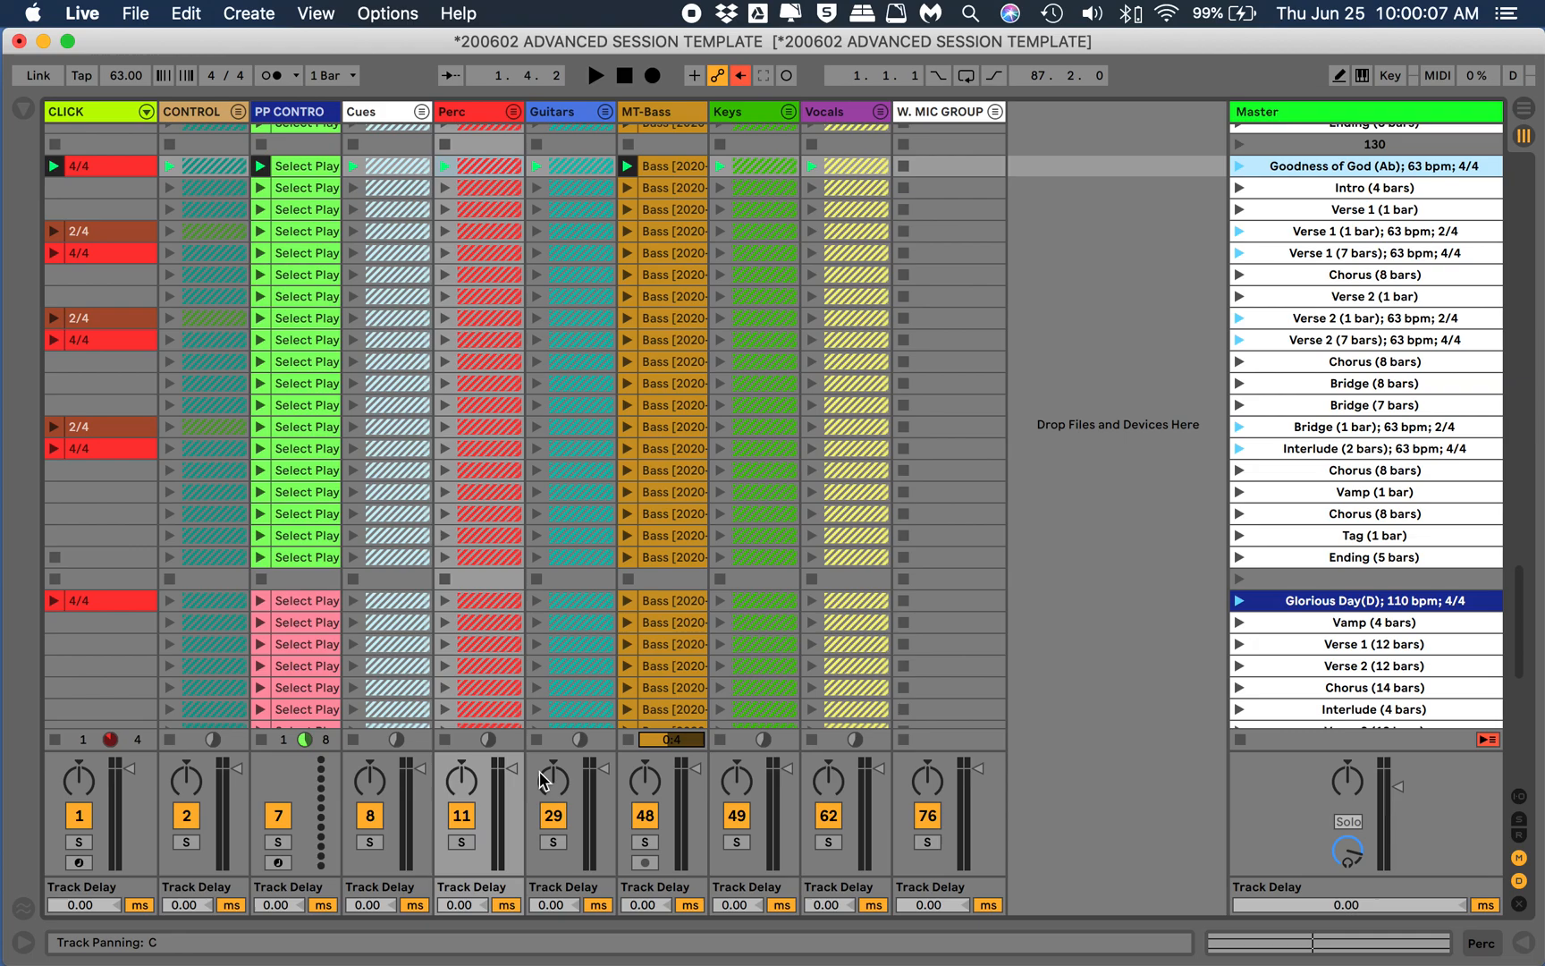
mouse_move(605, 711)
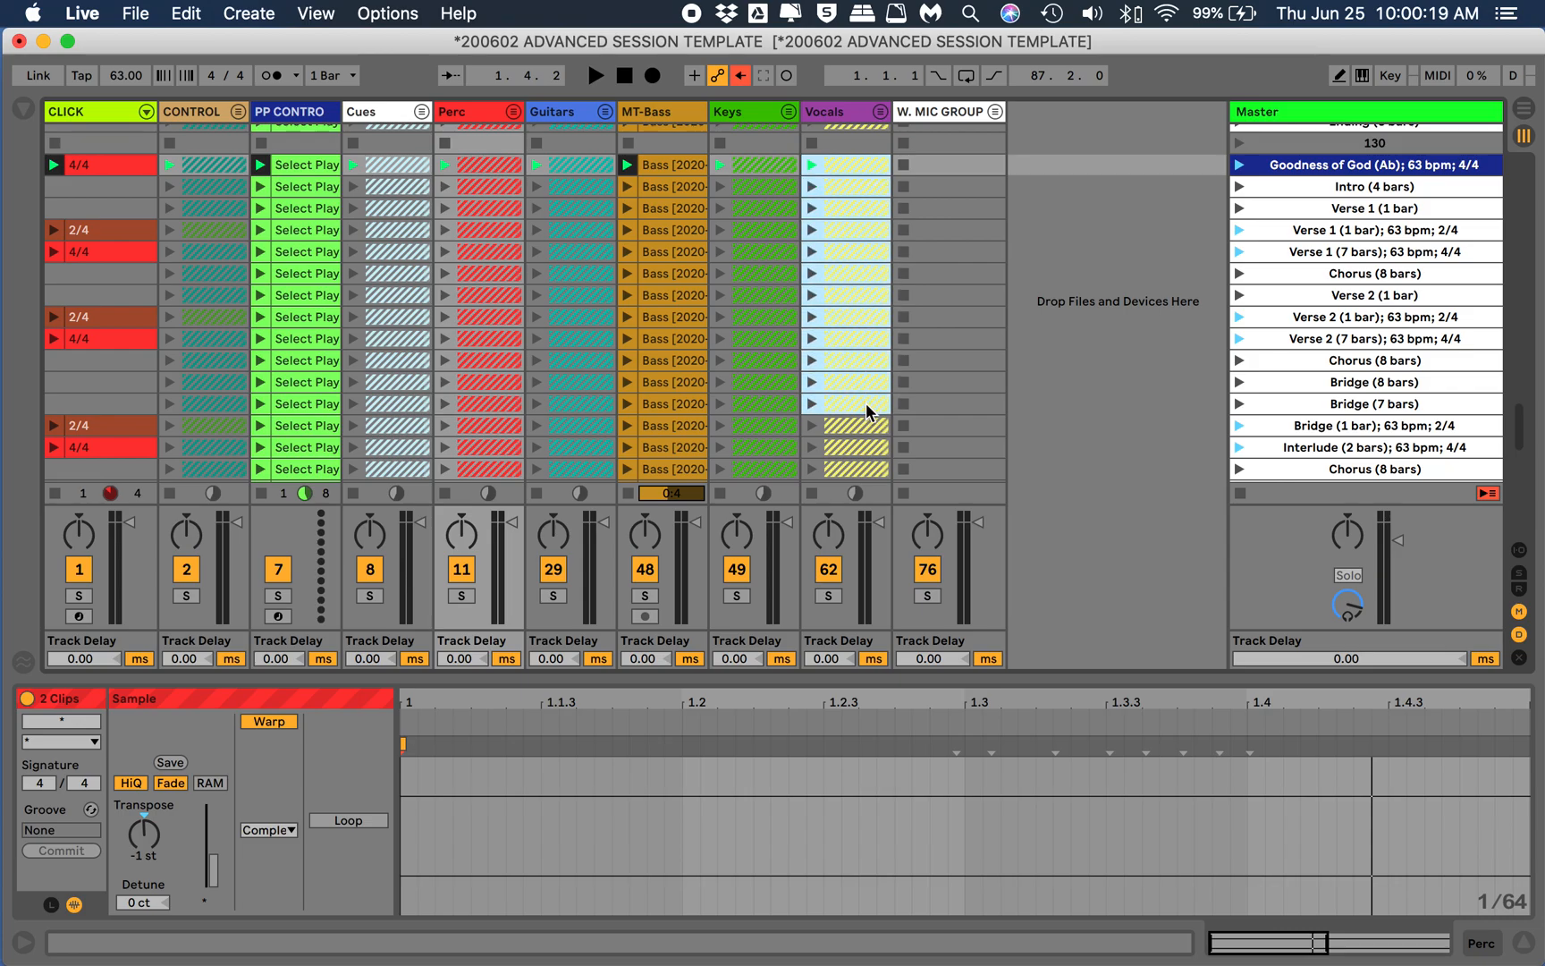
Scroll down through the tracks holding the Goodness of God clips
scroll("down", 3)
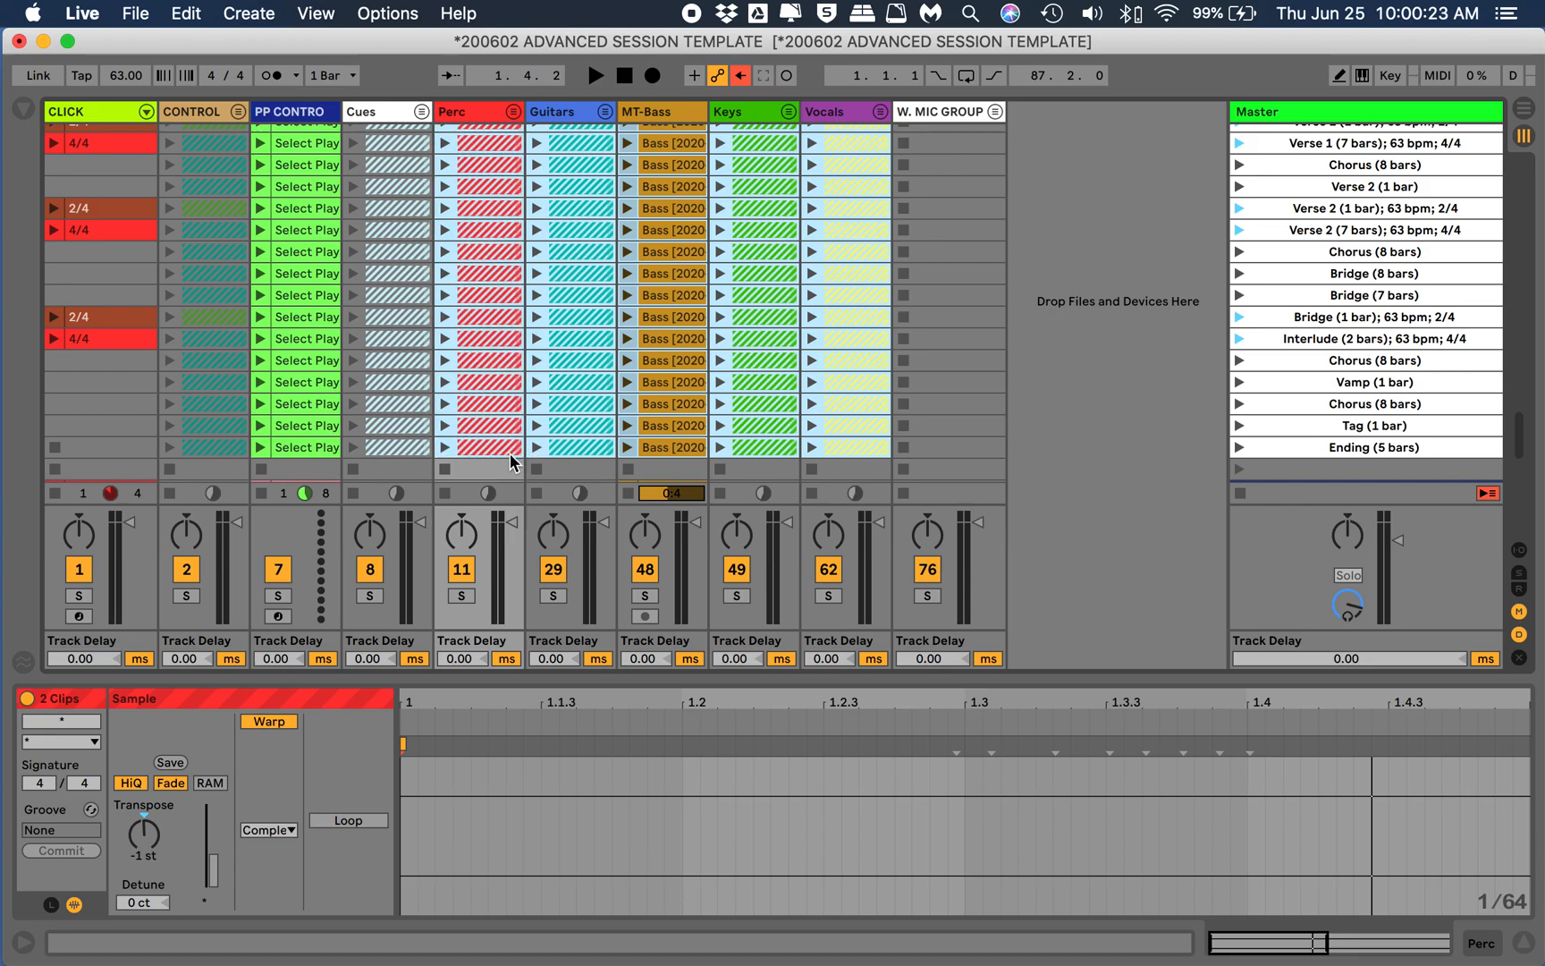
mouse_move(475, 456)
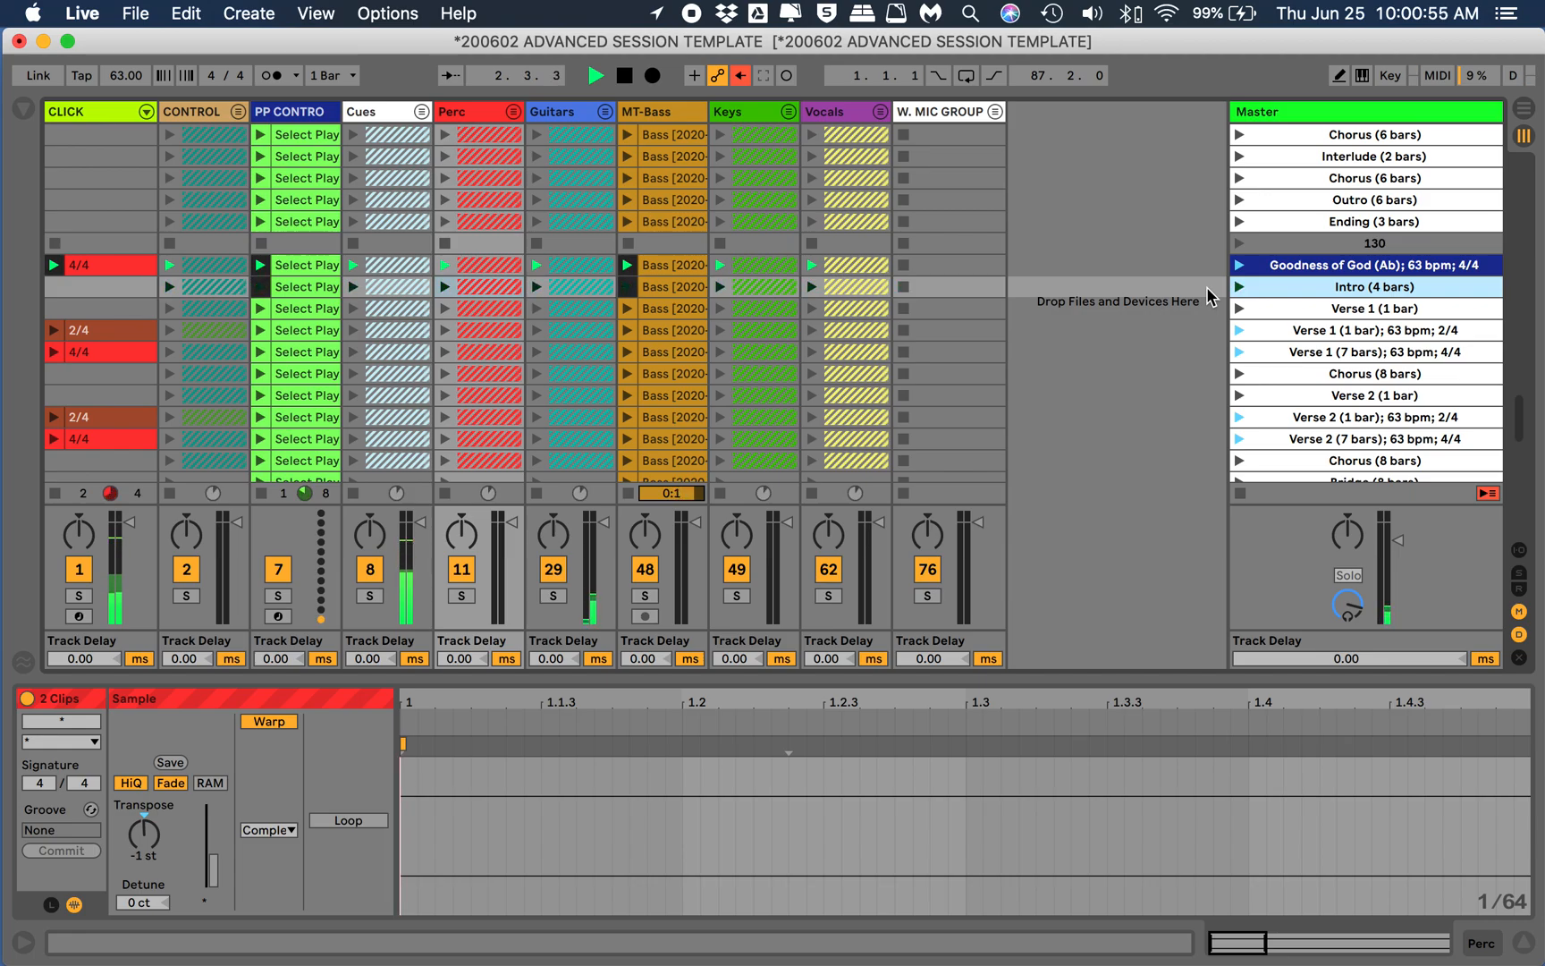
Launch the Intro (4 bars) scene and listen to the song in its lowered key of G
left_click(593, 75)
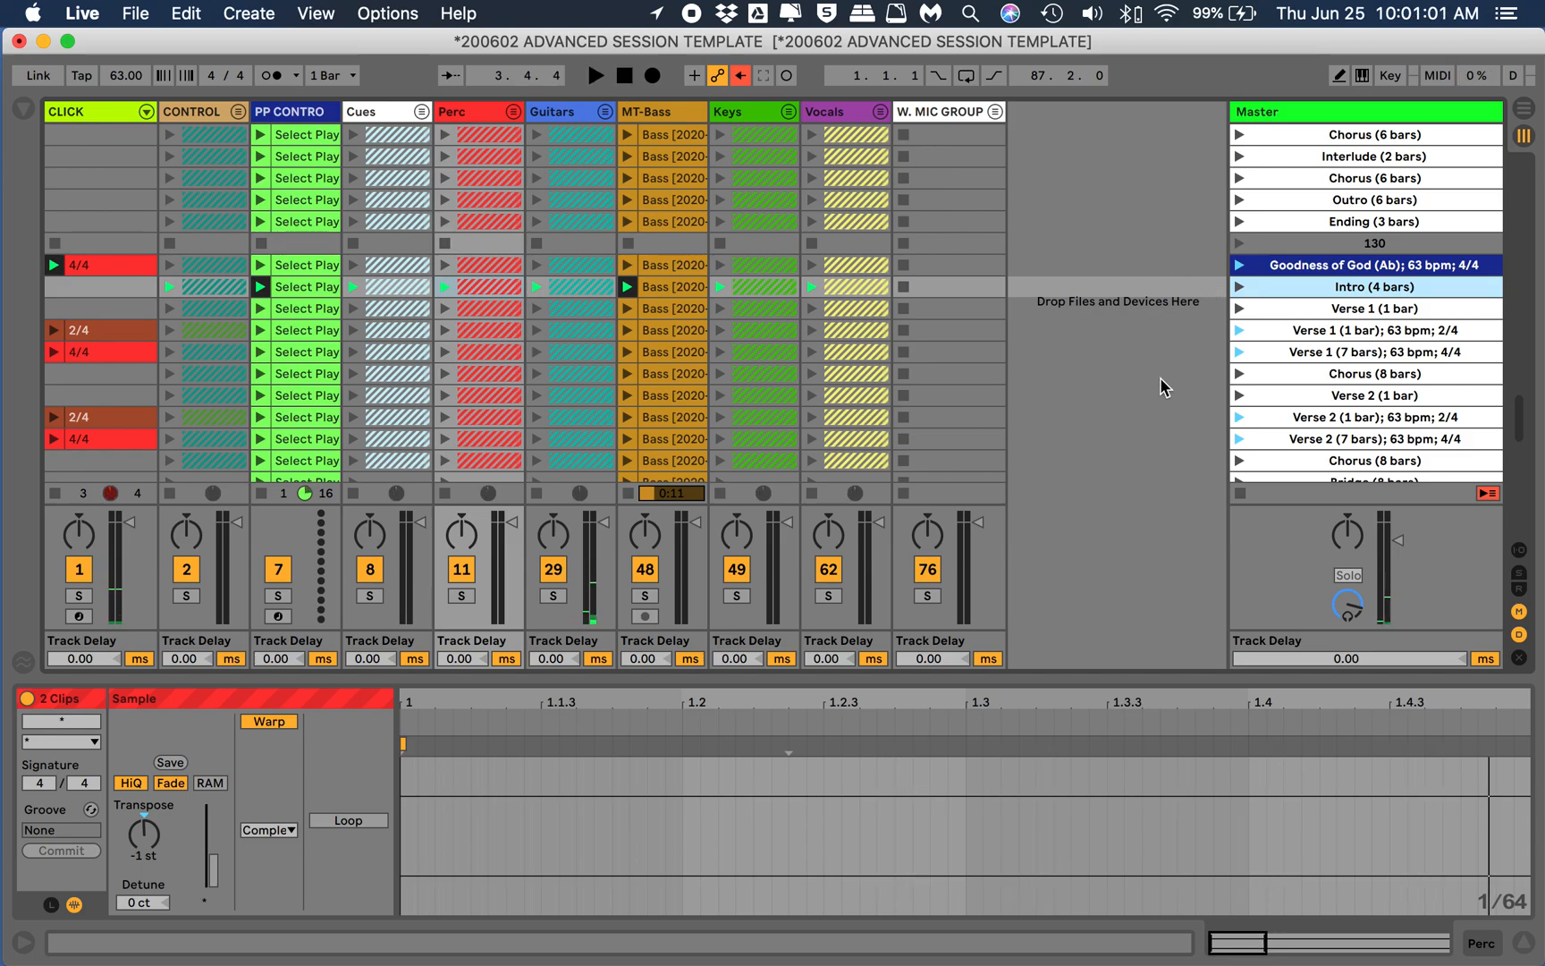
scroll("down", 3)
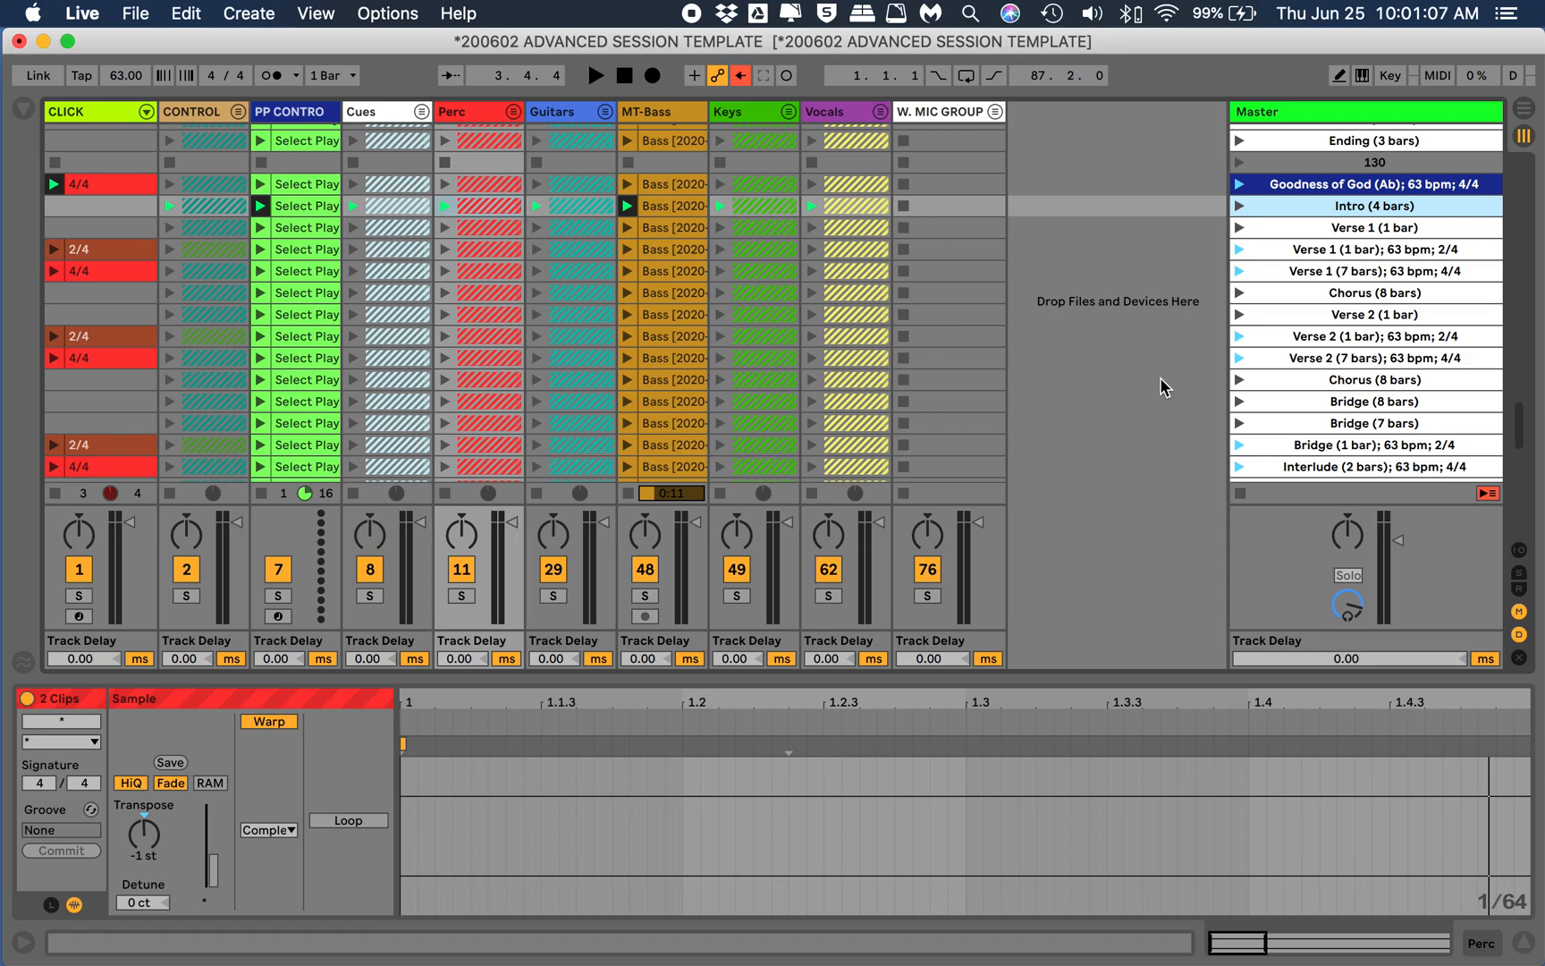
scroll("down", 3)
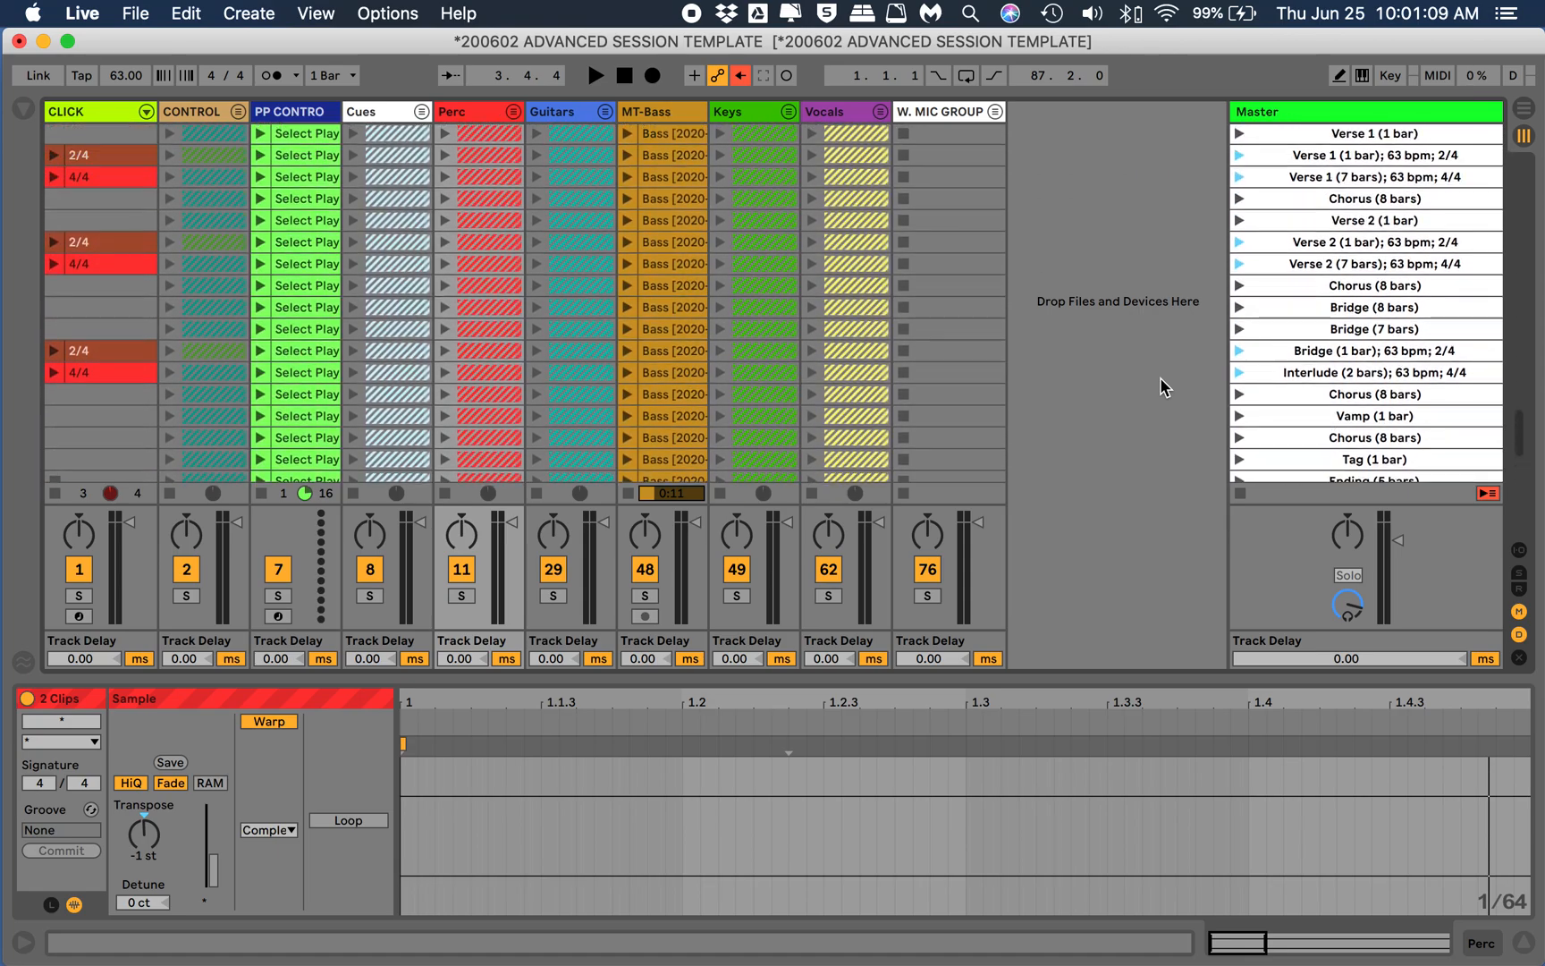